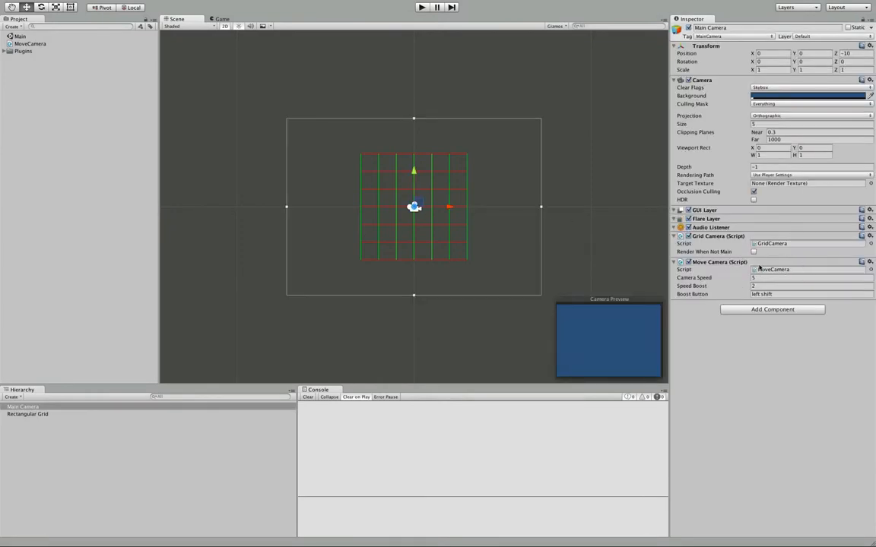
pyautogui.moveTo(376, 240)
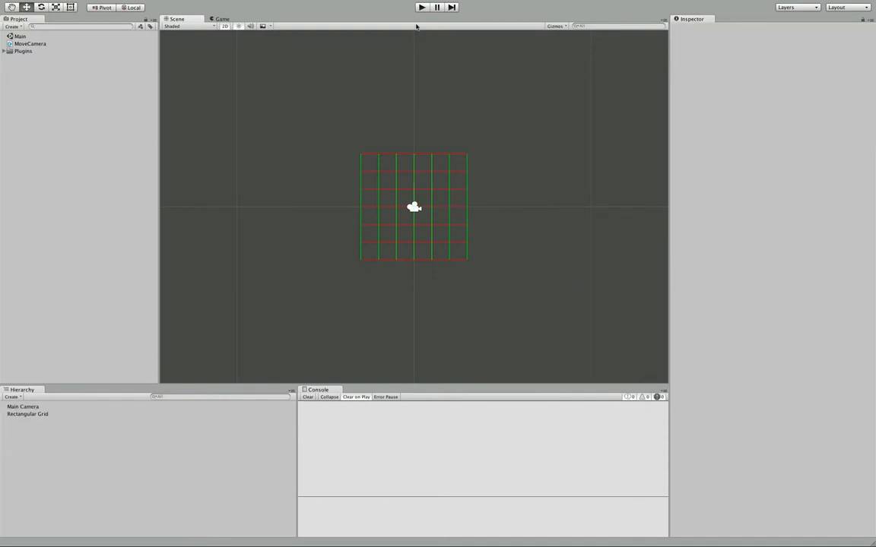
# Run the scene briefly in Unity, stop it, and return to MoveCamera.cs in Vim.
pyautogui.click(420, 9)
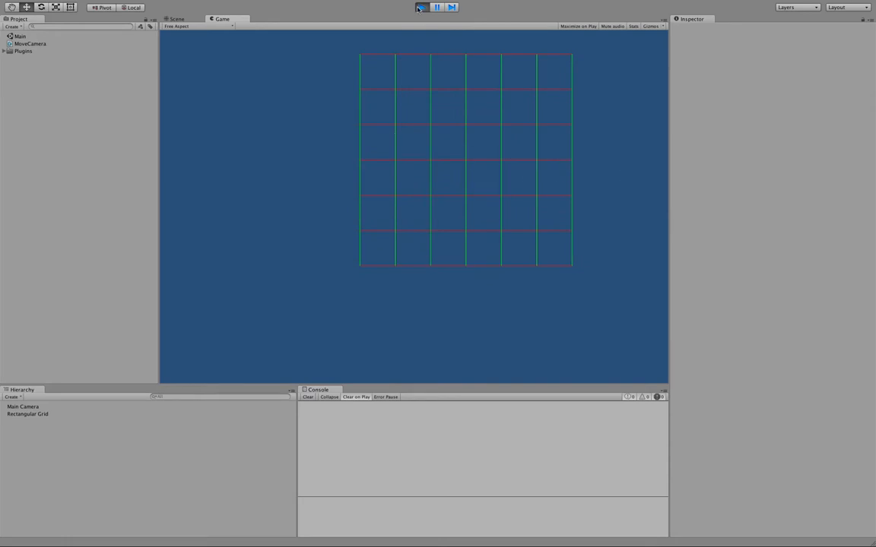
pyautogui.click(180, 19)
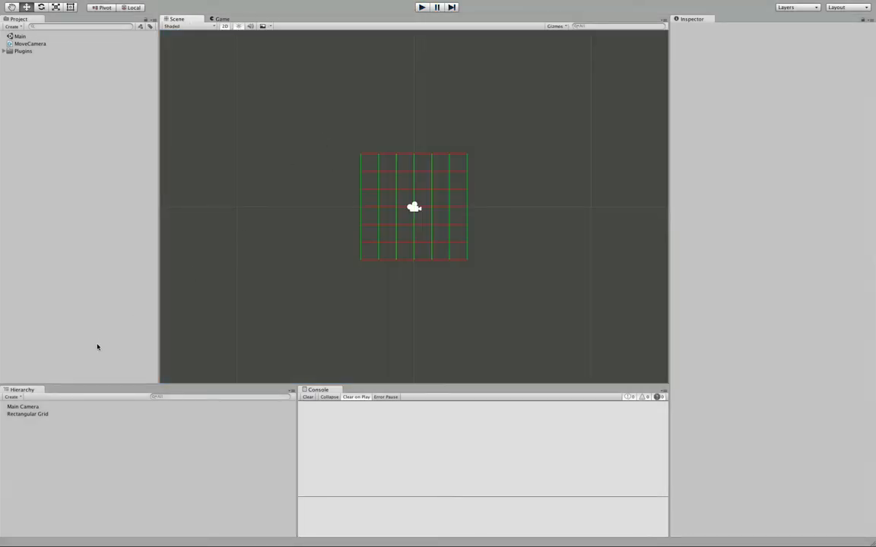
pyautogui.click(30, 422)
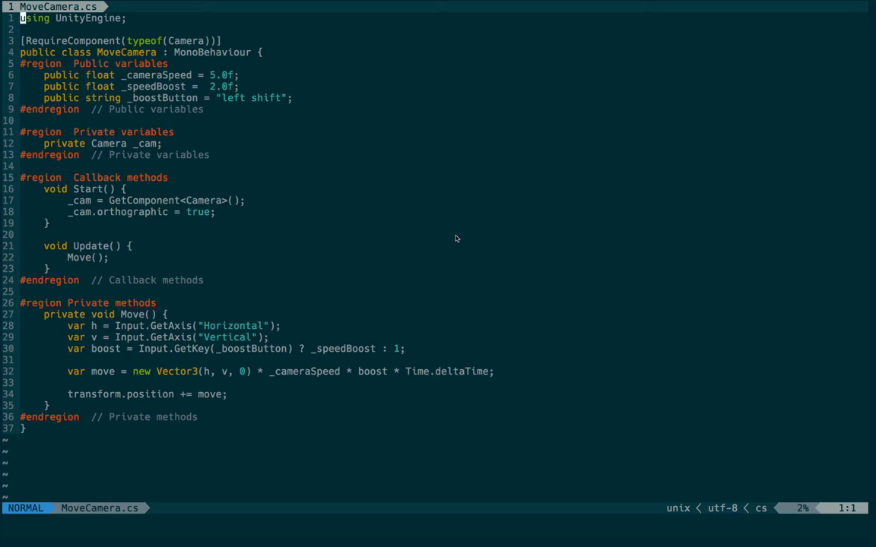
# Import GridFramework.Renderers.Rectangular and declare a public Parallelepiped _renderer field.
pyautogui.write('using G')
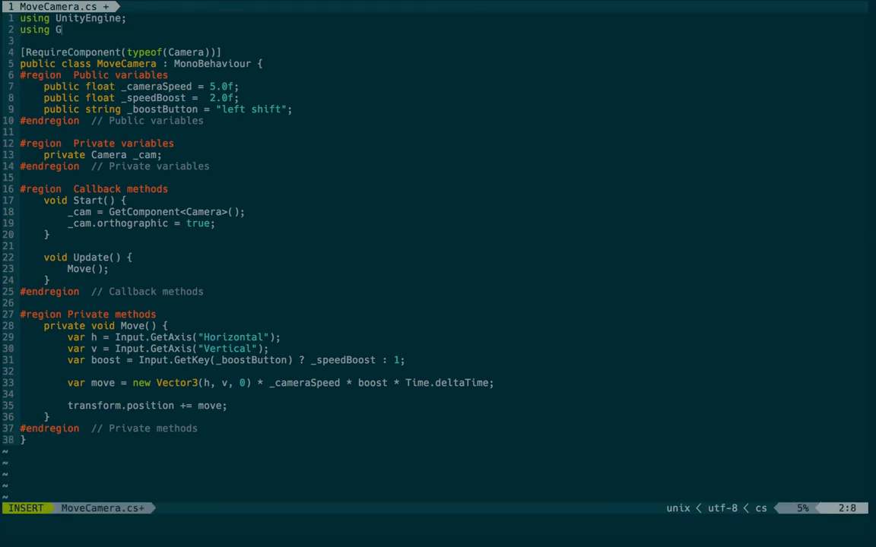
pyautogui.write('ridFramework.Renderers.Rectangular;')
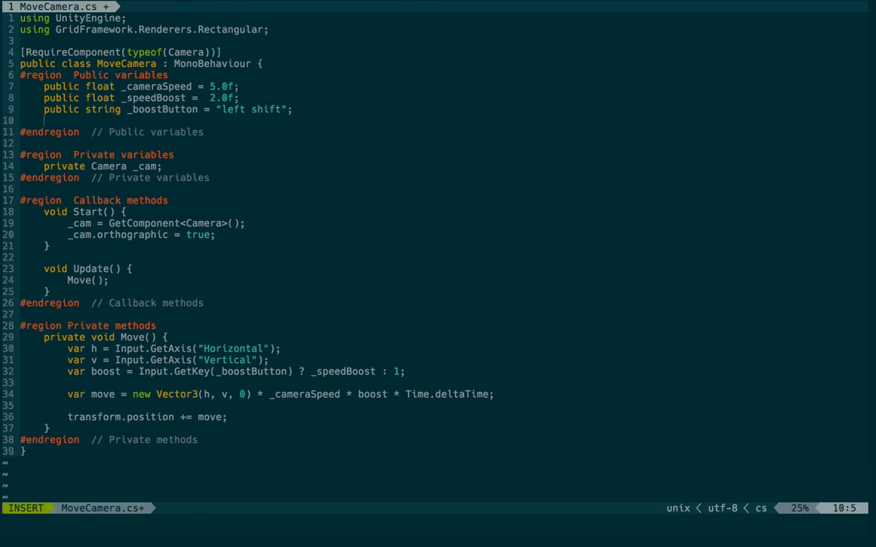
pyautogui.write('public')
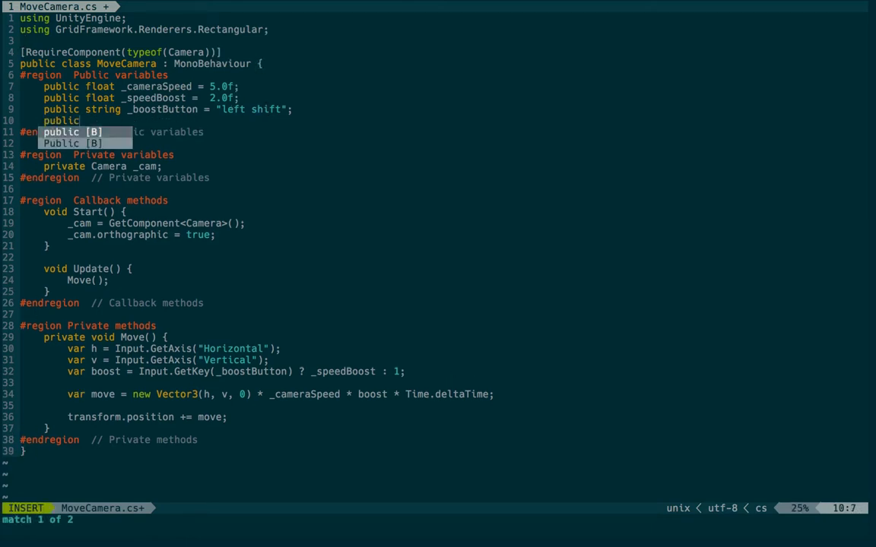
pyautogui.write('Parallelepiped')
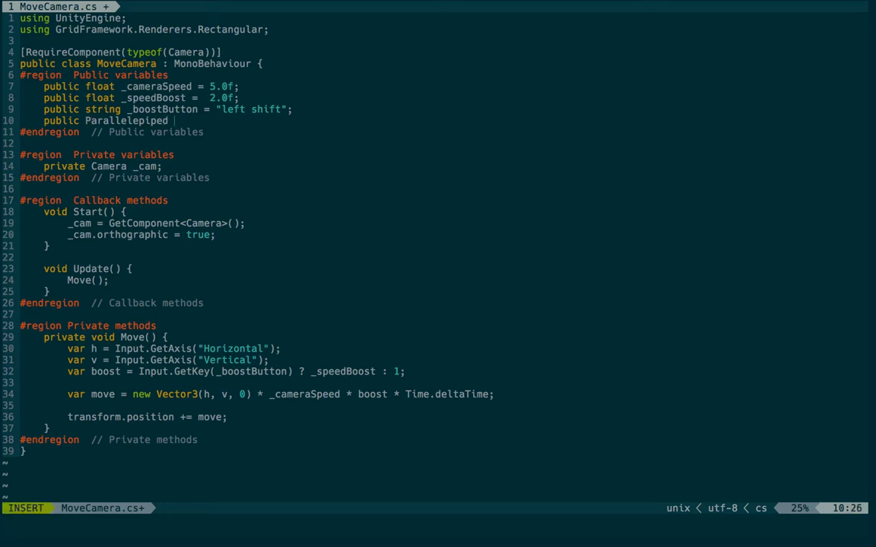
pyautogui.write('_renderer;')
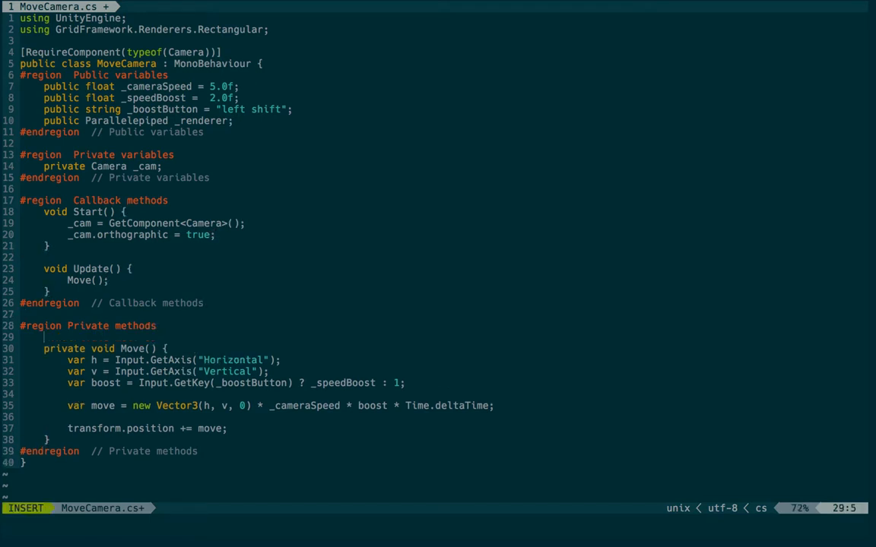
# Add an empty private ResizeGrid method, call it from Update inside if (false), and save.
pyautogui.write('private void Re')
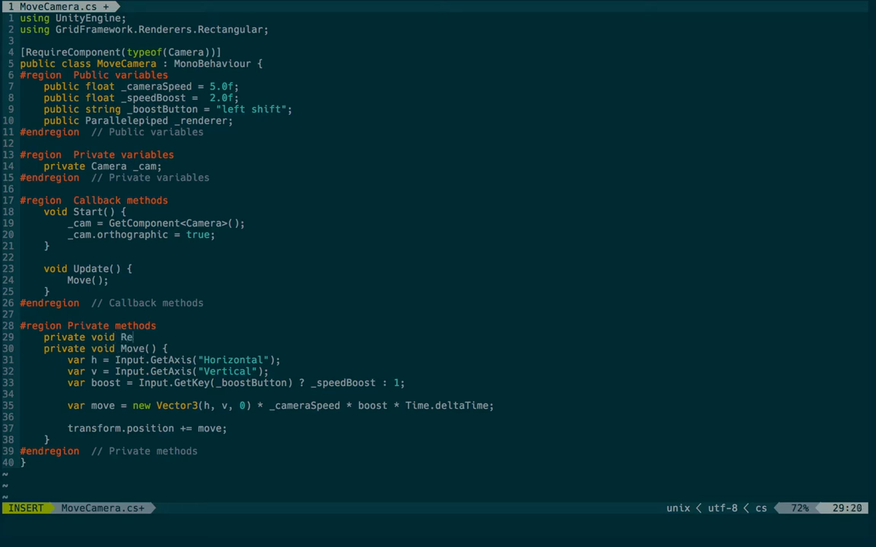
pyautogui.write('sizeGrid() {')
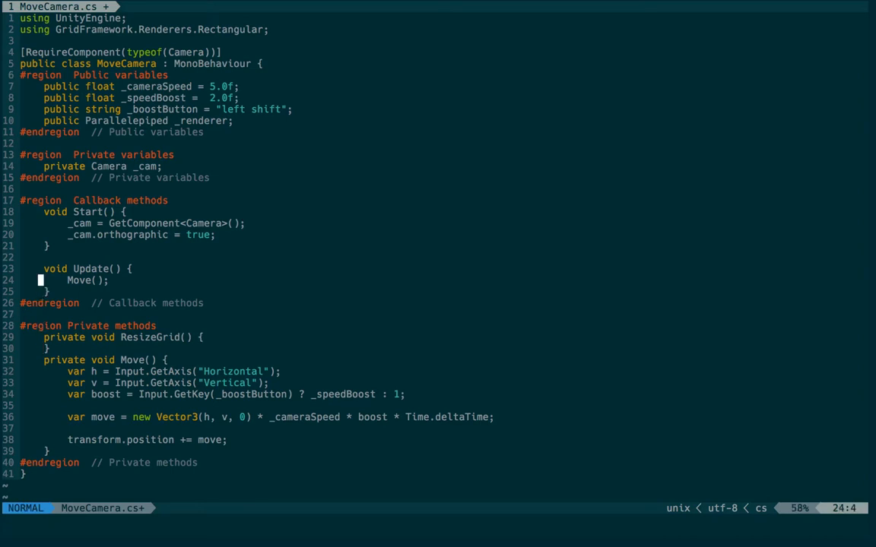
pyautogui.press('o')
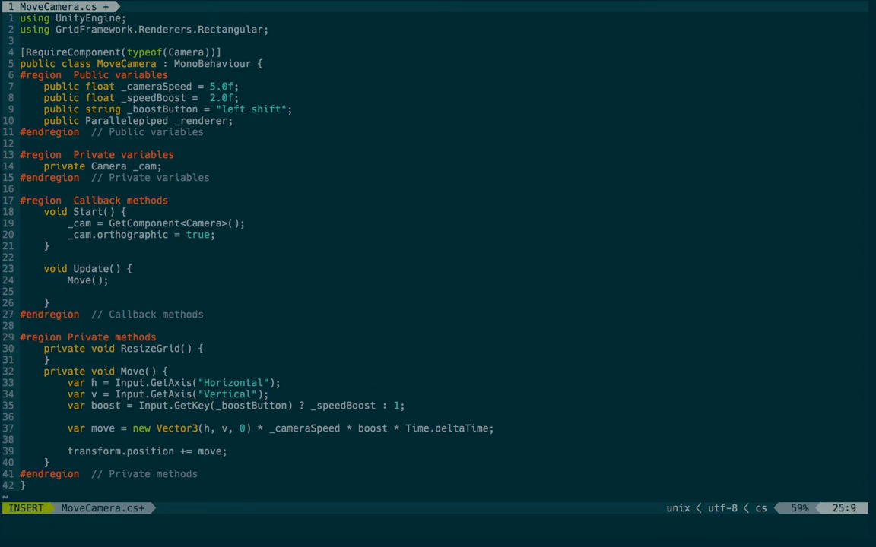
pyautogui.write('ResizeGrid();')
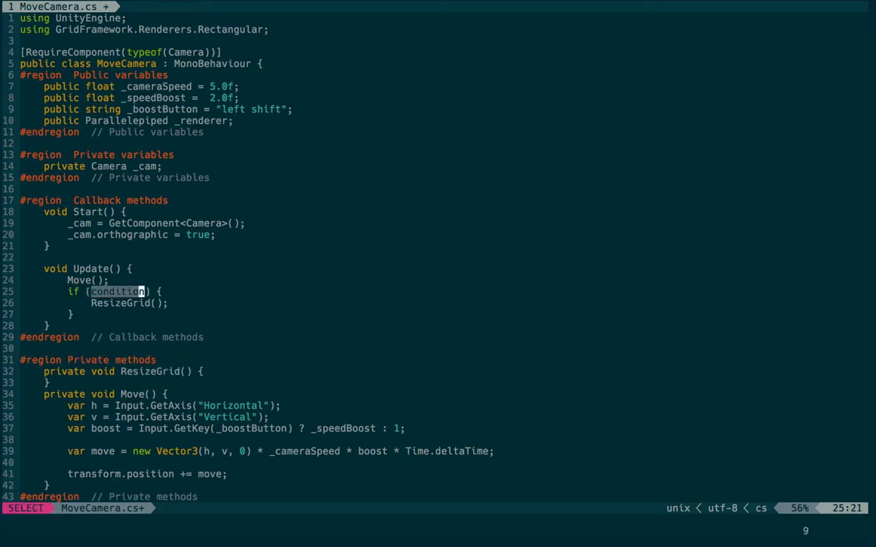
pyautogui.write('false) {')
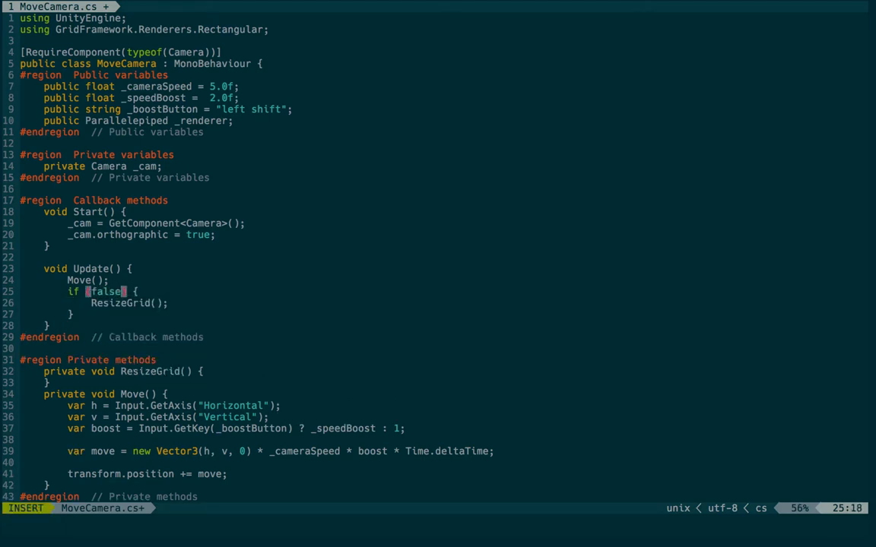
pyautogui.press('Escape')
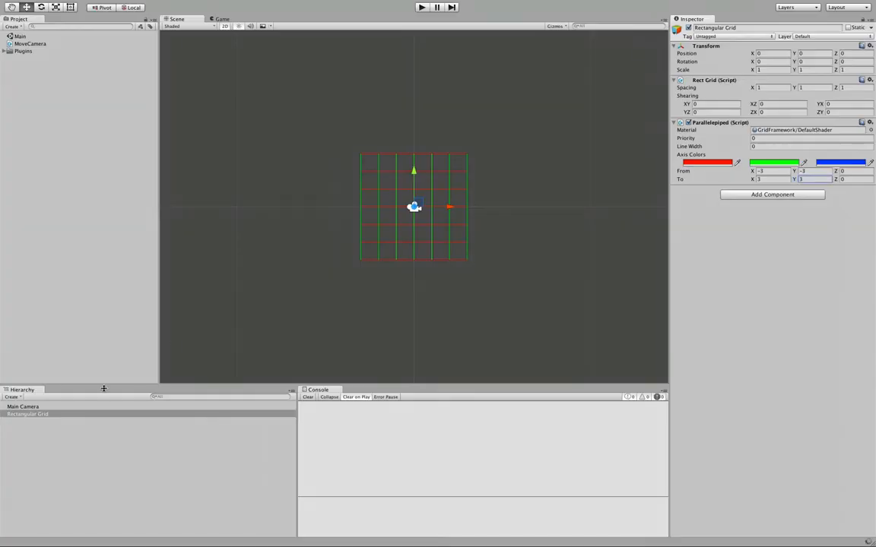
# Select the Rectangular Grid object to view its Rect Grid and Parallelepiped components.
pyautogui.click(30, 406)
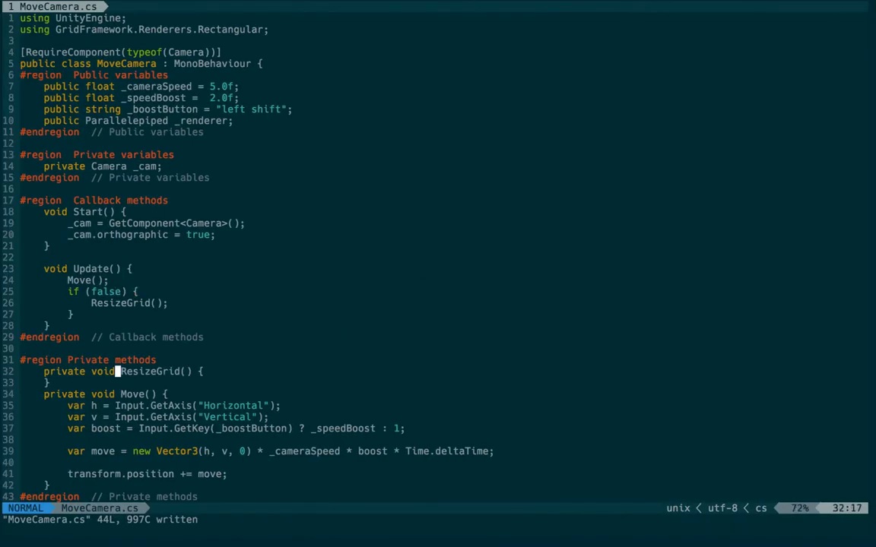
# Begin ResizeGrid with var shift = Vector3.zero; and start a line using _renderer.
pyautogui.write('var')
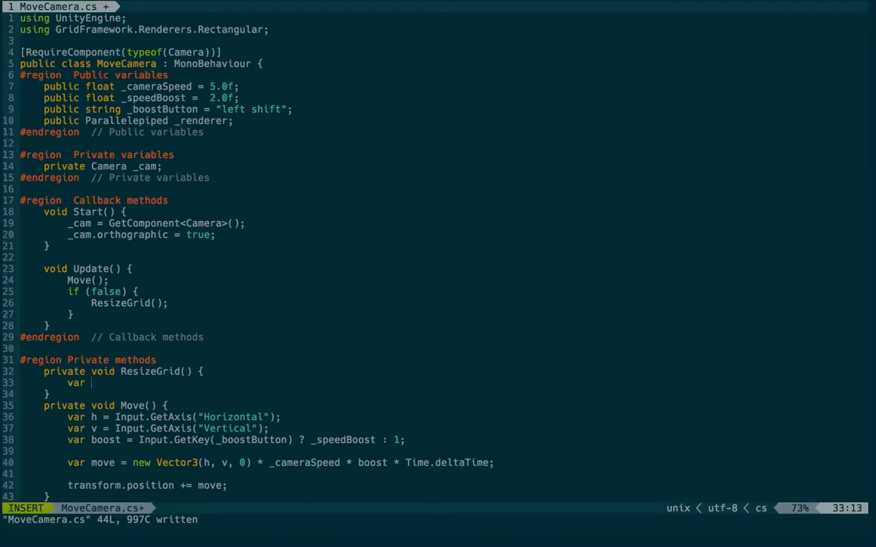
pyautogui.write('shift = v3')
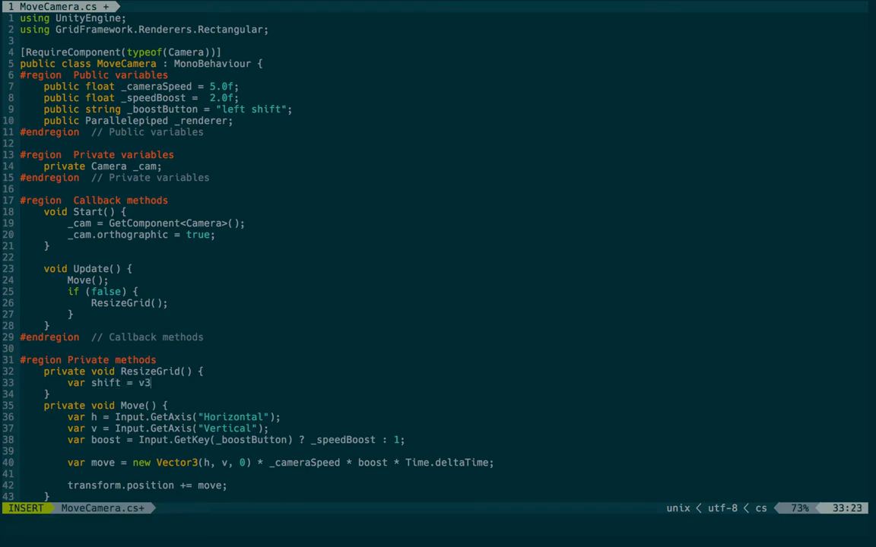
pyautogui.write('Vector3.zero;')
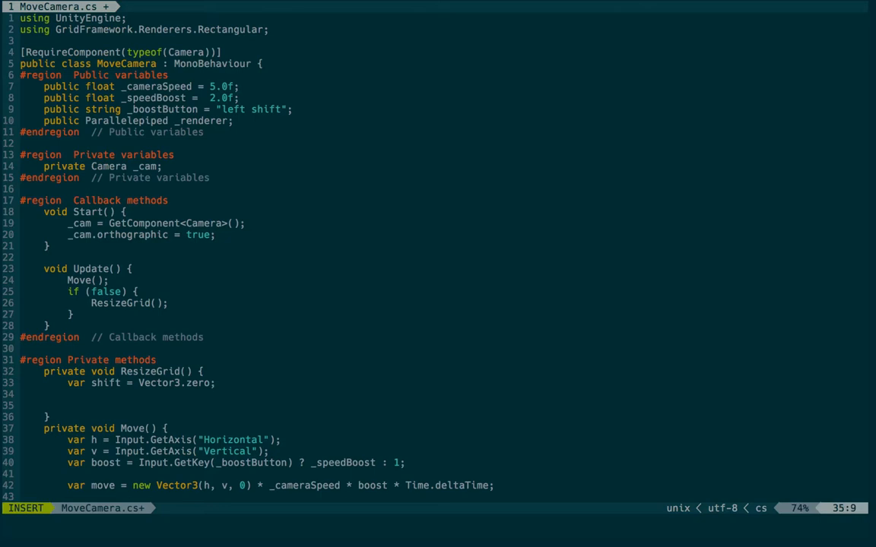
pyautogui.write('_renderer.')
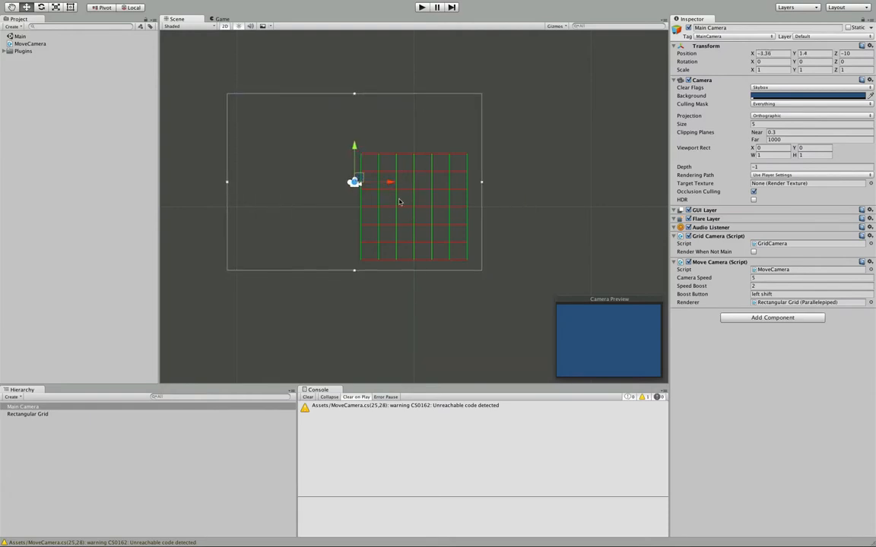
pyautogui.moveTo(362, 262)
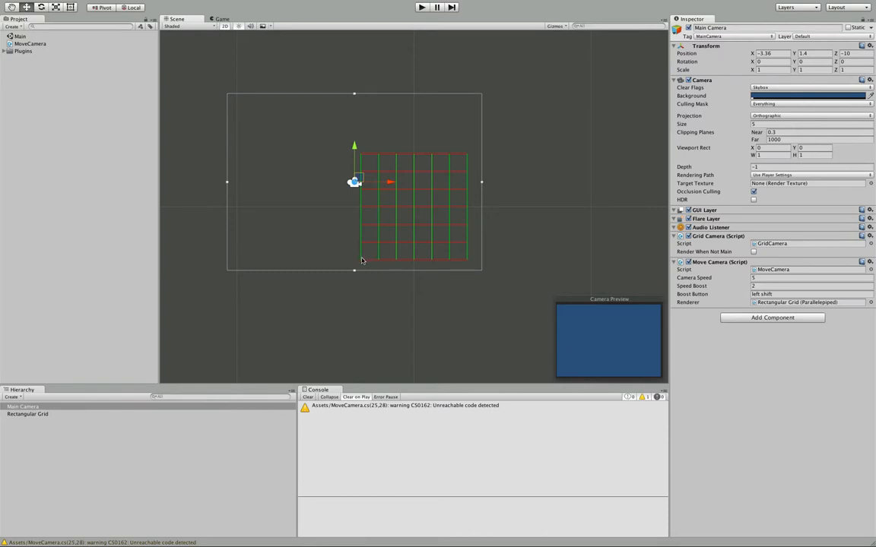
pyautogui.moveTo(408, 128)
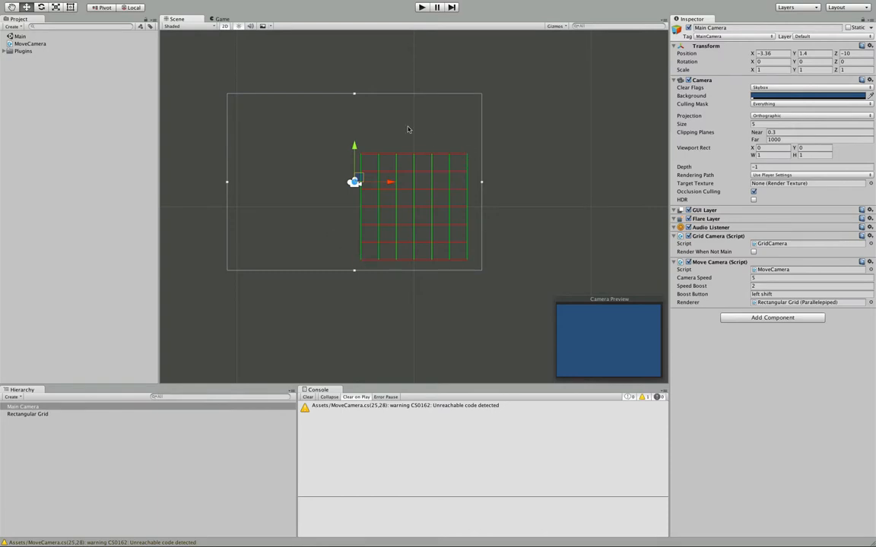
pyautogui.moveTo(378, 91)
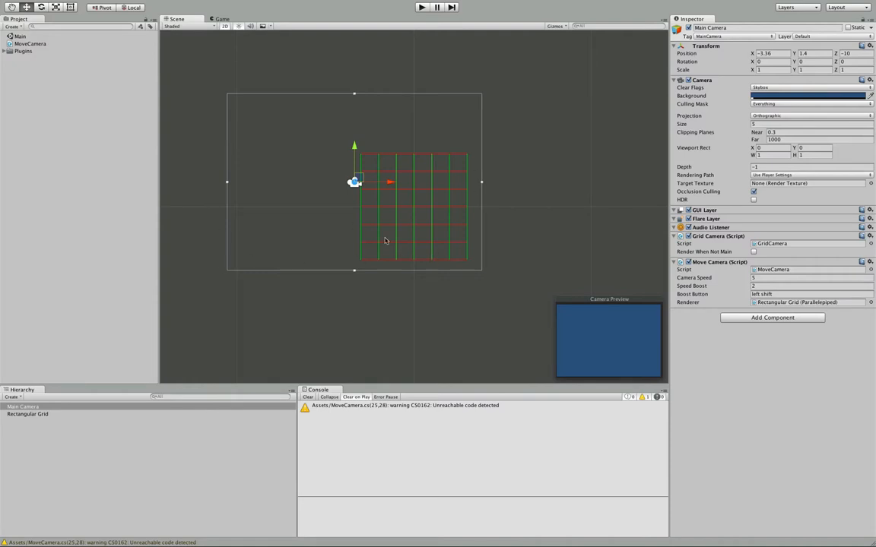
pyautogui.moveTo(409, 203)
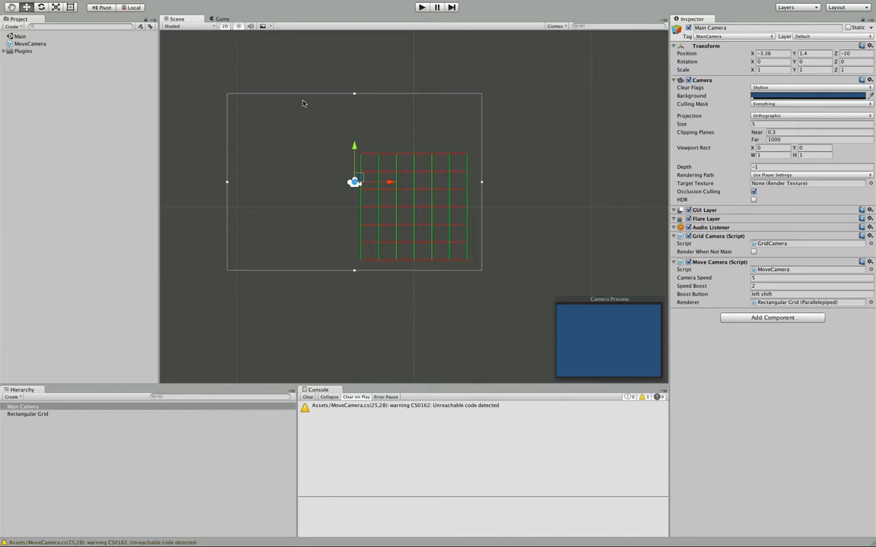
pyautogui.moveTo(462, 85)
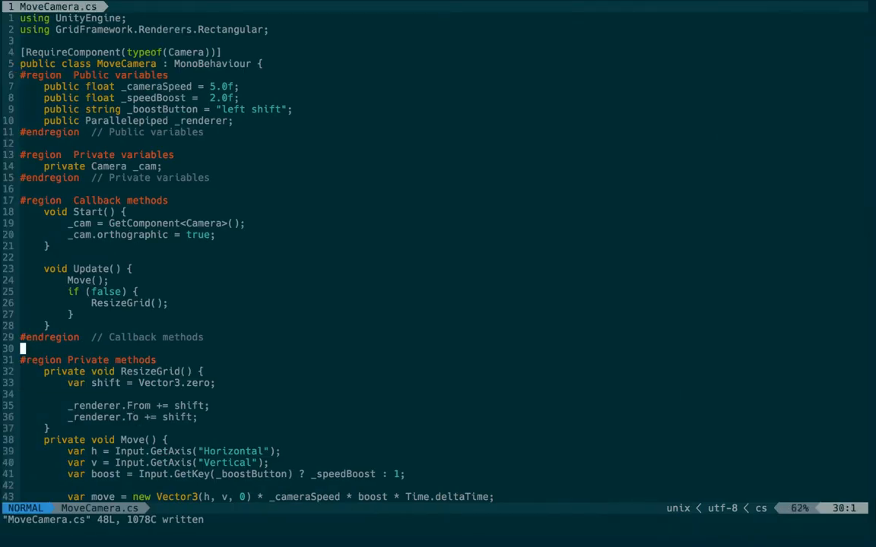
# Declare a private Vector3 _lastPosition and set it from transform.position in Start.
pyautogui.write('private')
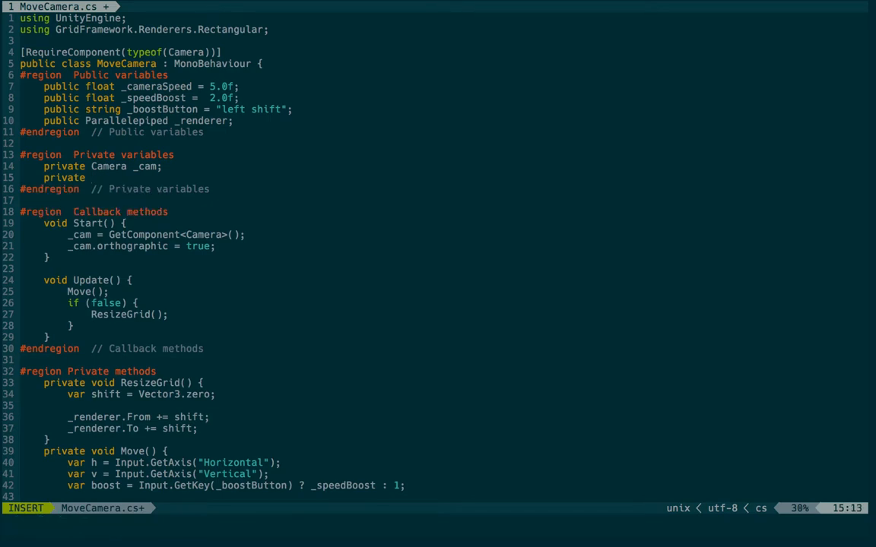
pyautogui.write('Vector3')
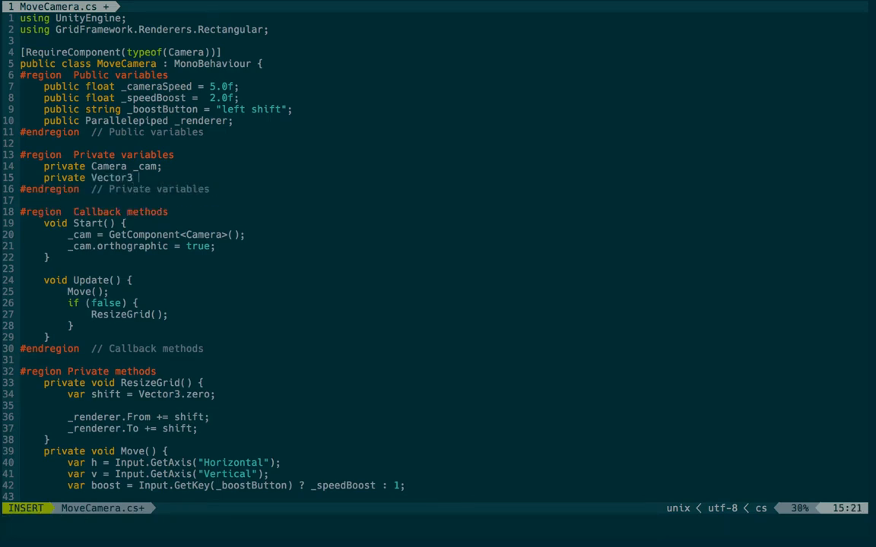
pyautogui.write('_lastP')
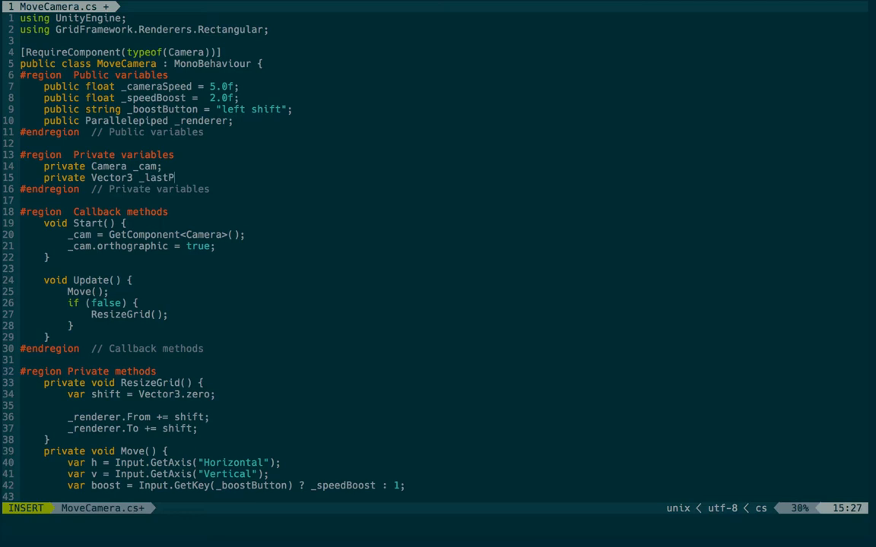
pyautogui.write('osition;')
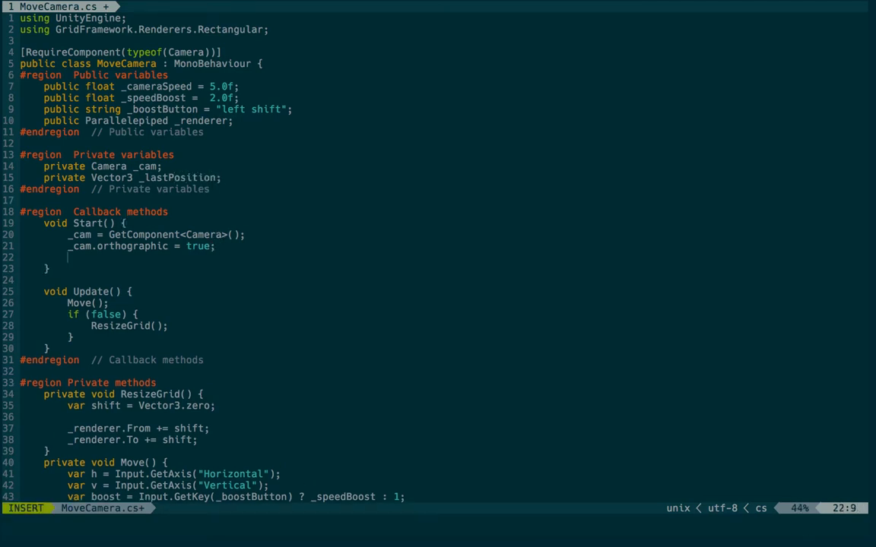
pyautogui.write('_renderer')
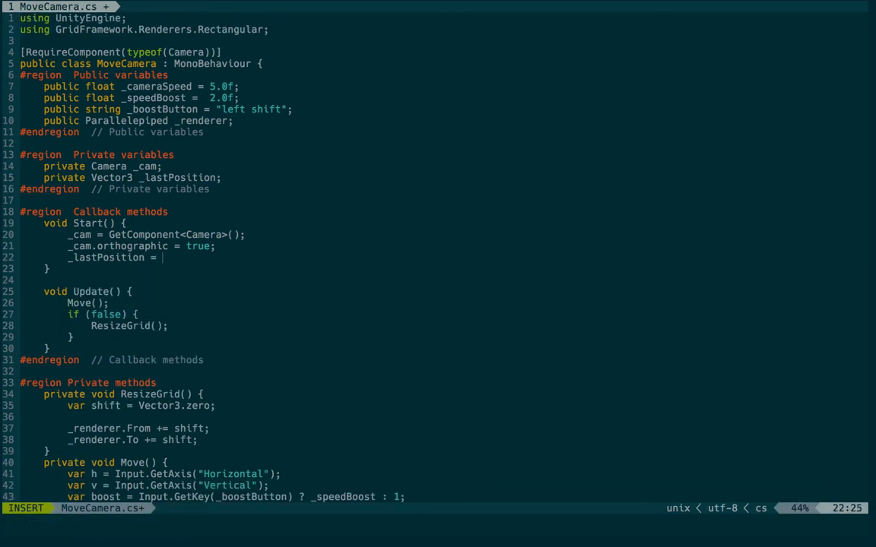
pyautogui.write('transform.p')
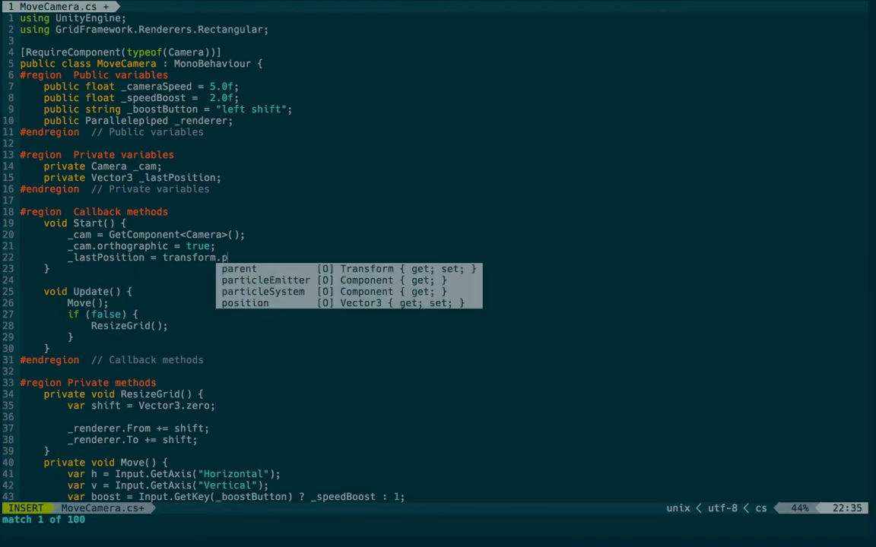
pyautogui.press('Escape')
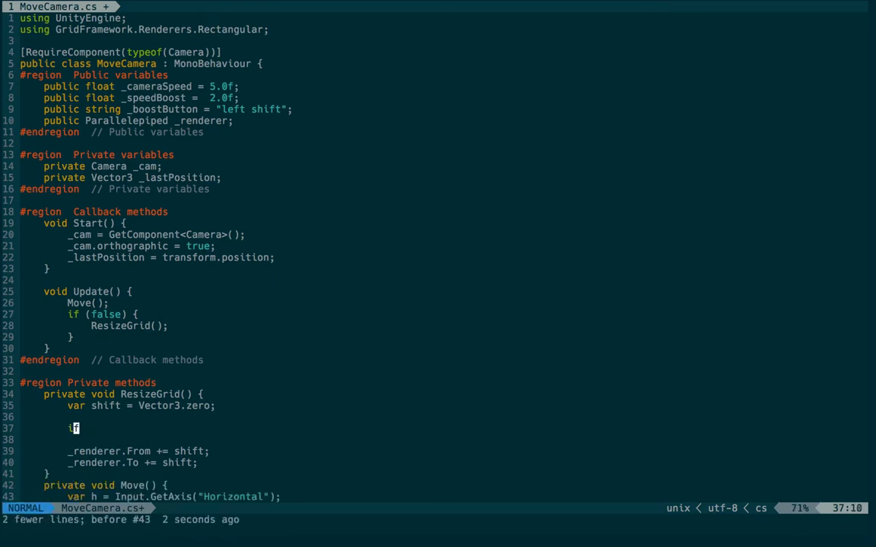
# In ResizeGrid, loop over two axes computing shift from transform.position minus _lastPosition and add it to _renderer.To.
pyautogui.write('for (var i = 0; i < 10; ++i) {')
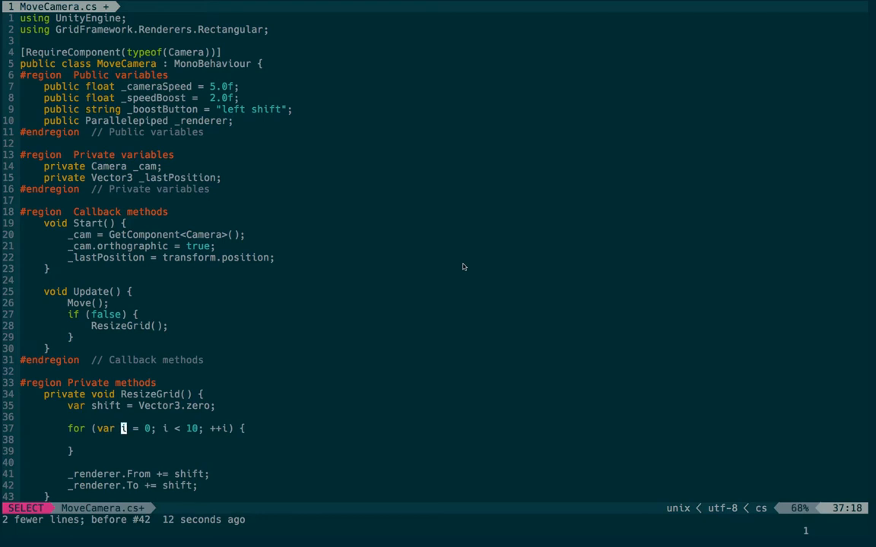
pyautogui.write('2')
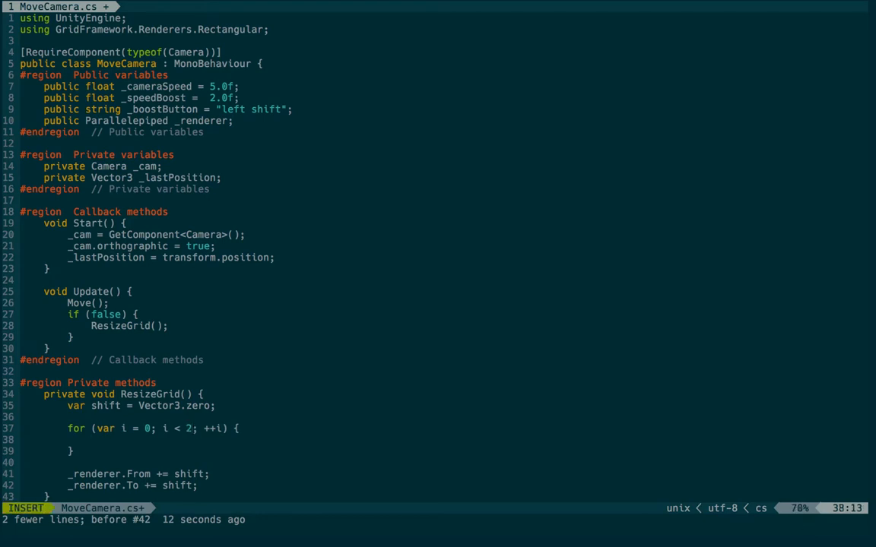
pyautogui.write('shift[i')
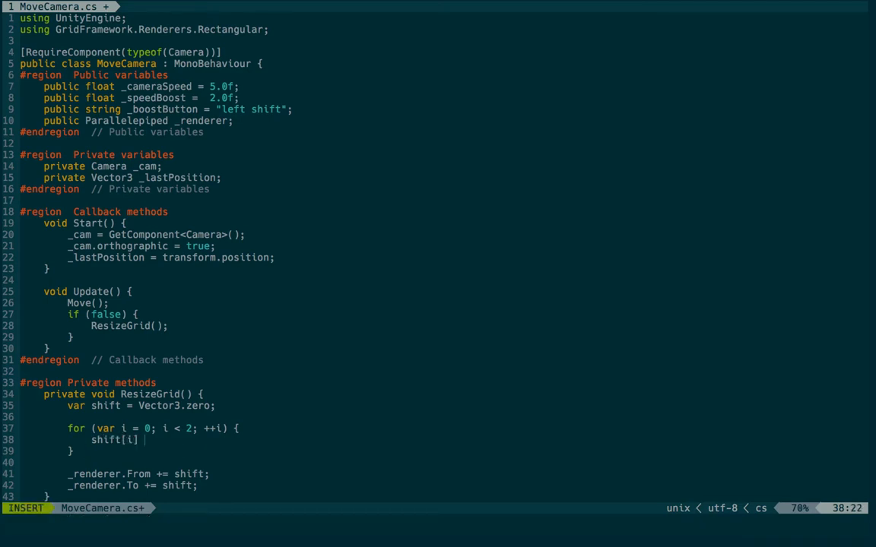
pyautogui.write('= transform.position[i] -')
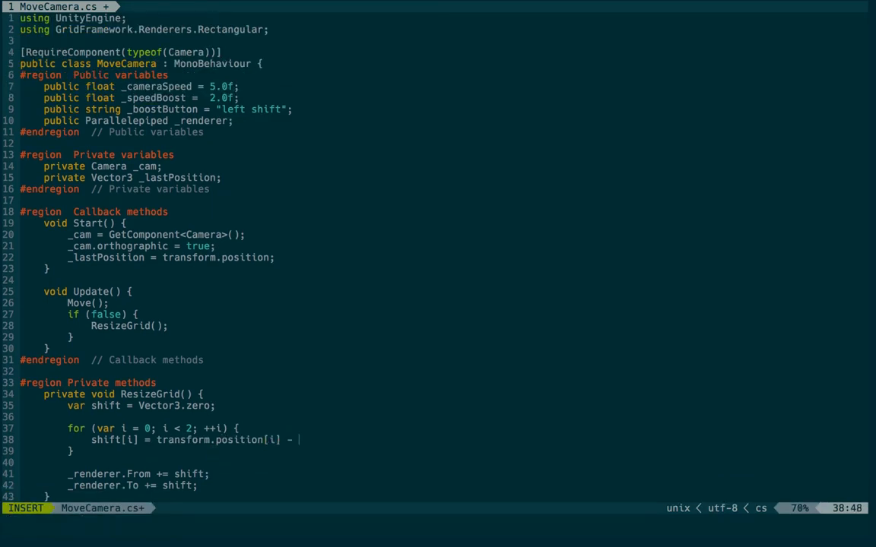
pyautogui.write('_lastPosition[i];')
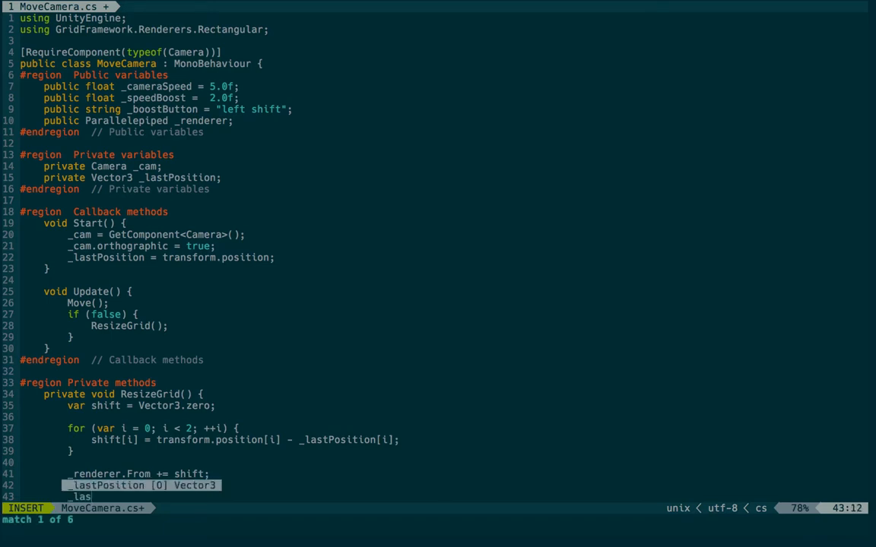
pyautogui.write('_renderer.To += shift;')
pyautogui.write('tPosition = transform.position;')
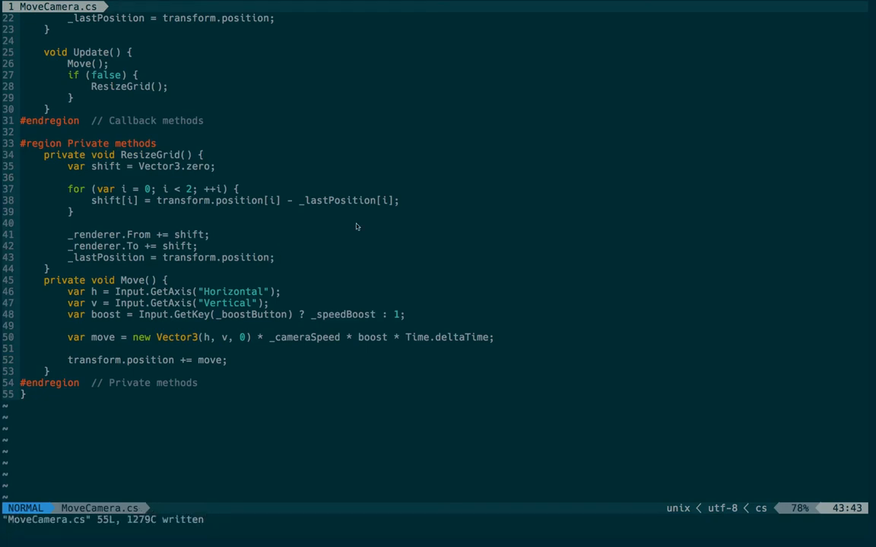
pyautogui.moveTo(115, 95)
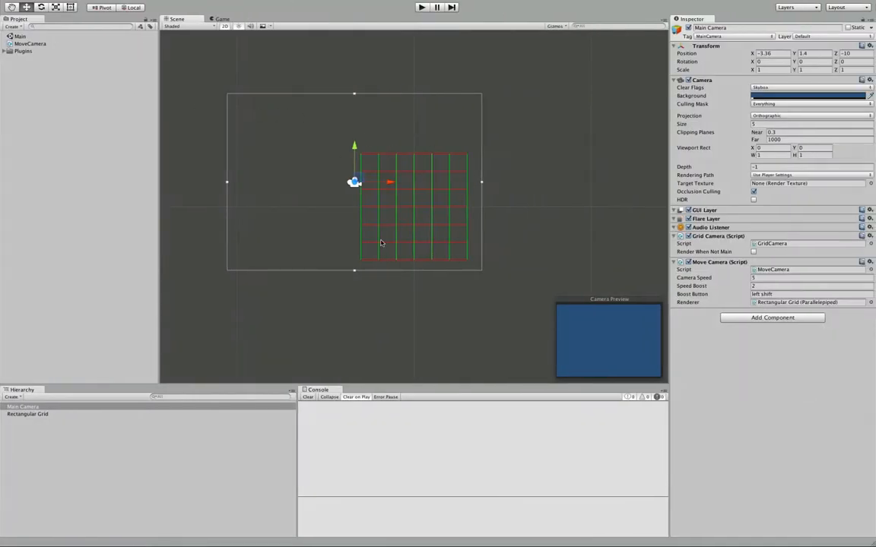
pyautogui.moveTo(426, 209)
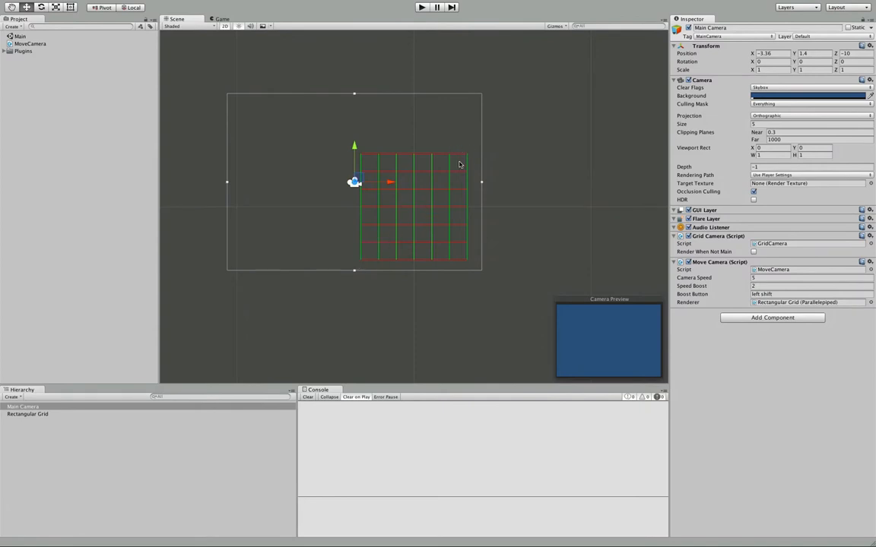
pyautogui.moveTo(511, 167)
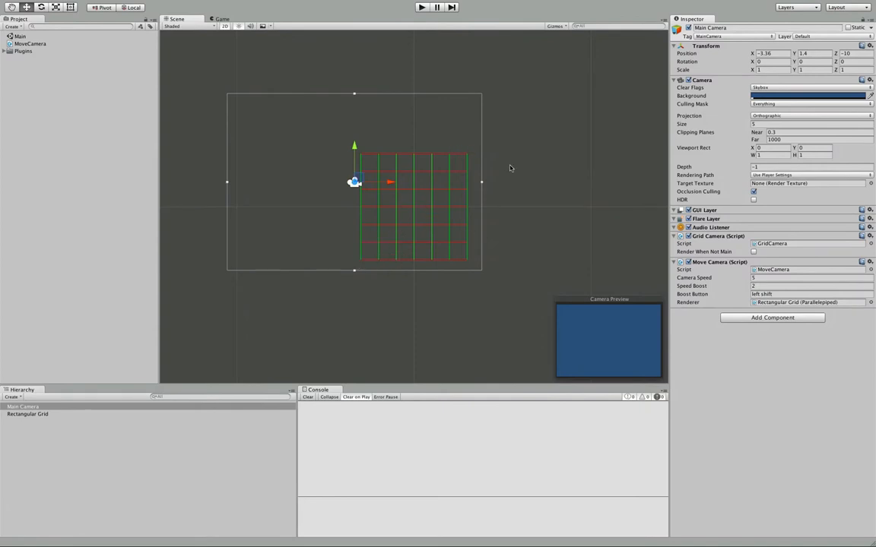
pyautogui.moveTo(432, 234)
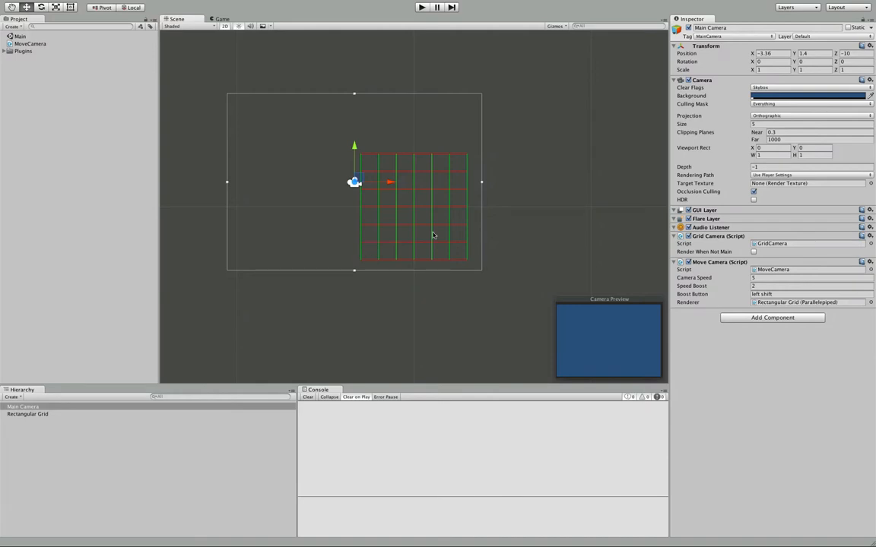
pyautogui.moveTo(413, 285)
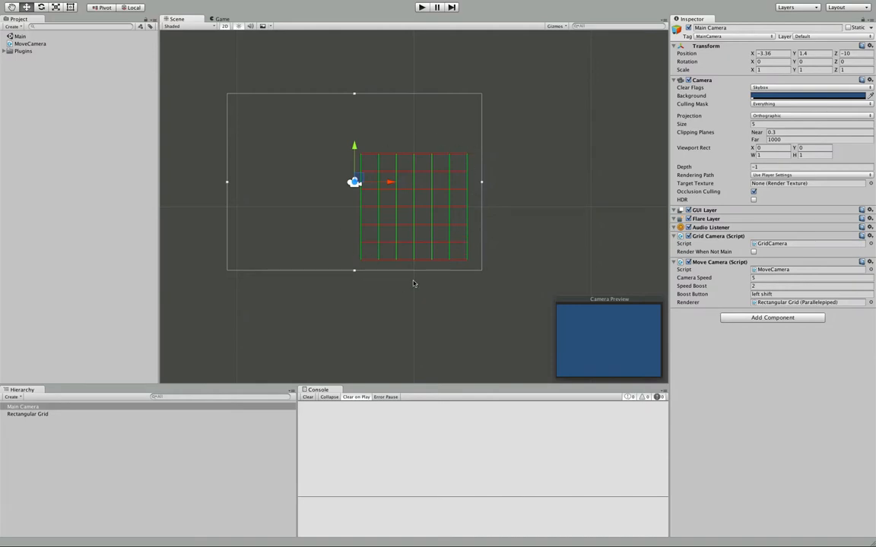
pyautogui.moveTo(429, 152)
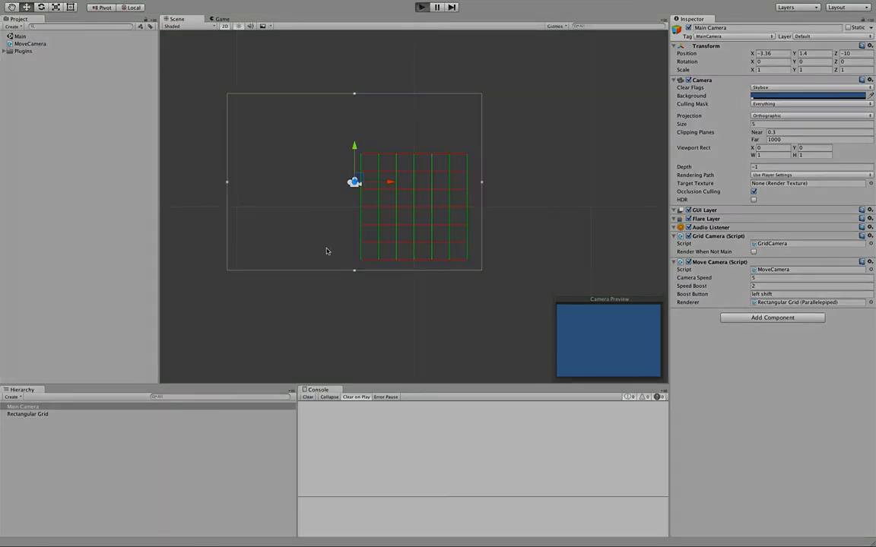
# Play-test by dragging the camera, reset its Transform position, and reselect the Main Camera.
pyautogui.click(420, 9)
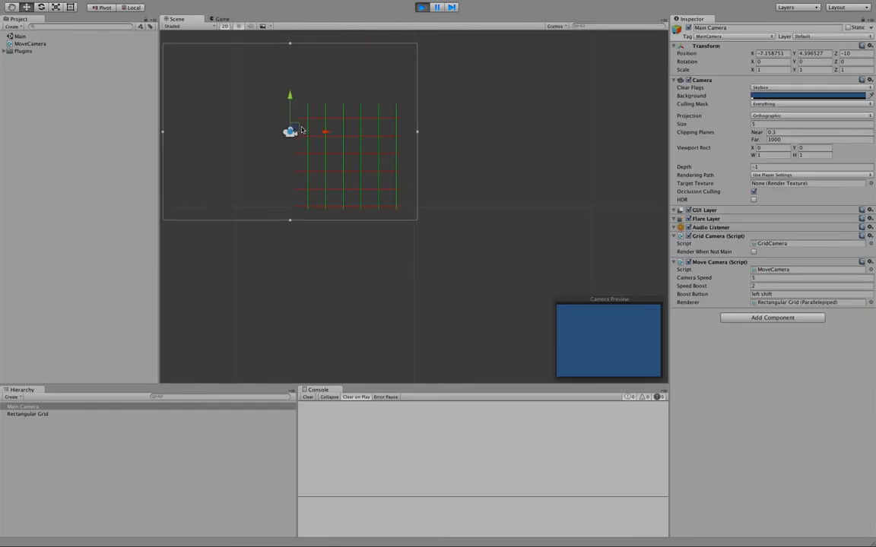
pyautogui.moveTo(292, 130); pyautogui.dragTo(424, 155)
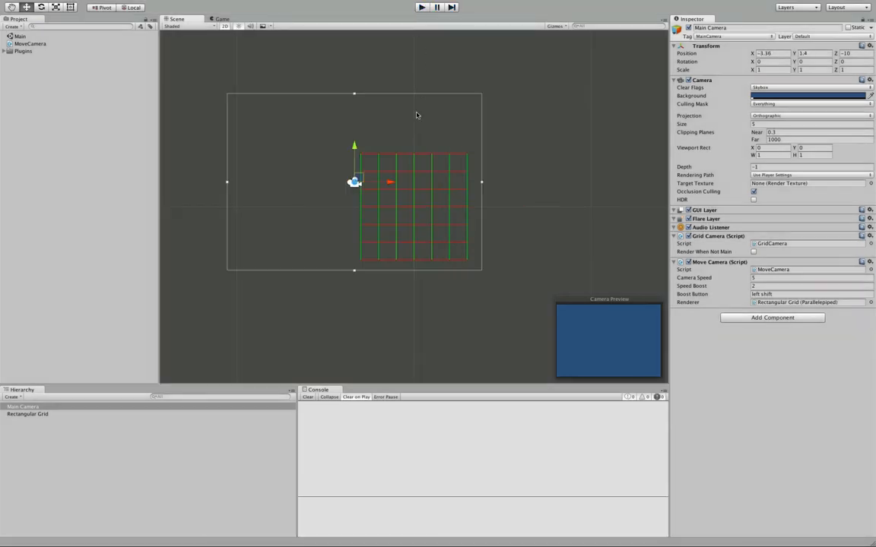
pyautogui.click(762, 52)
pyautogui.write('0')
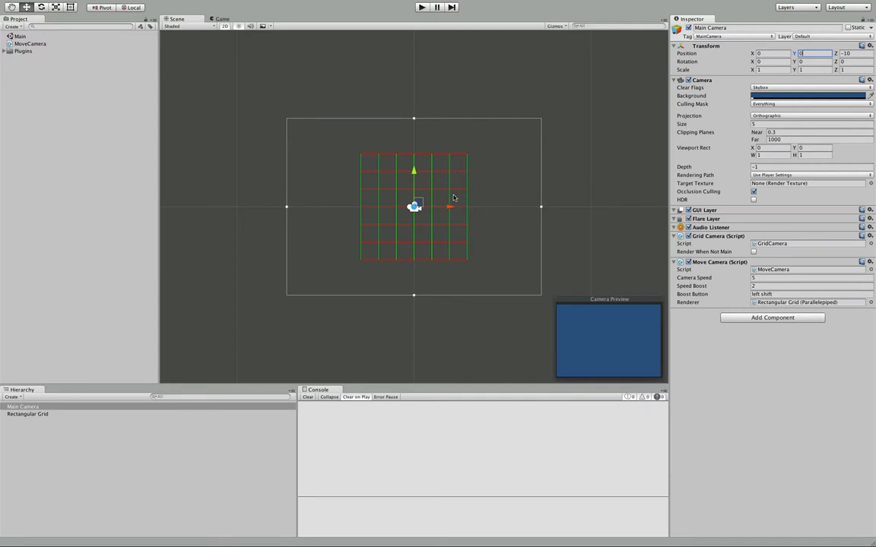
pyautogui.moveTo(508, 207)
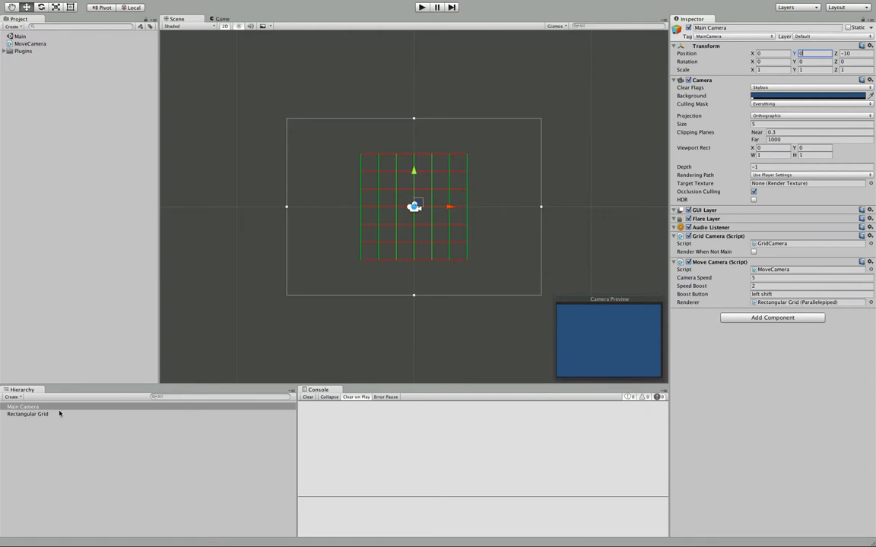
pyautogui.click(27, 426)
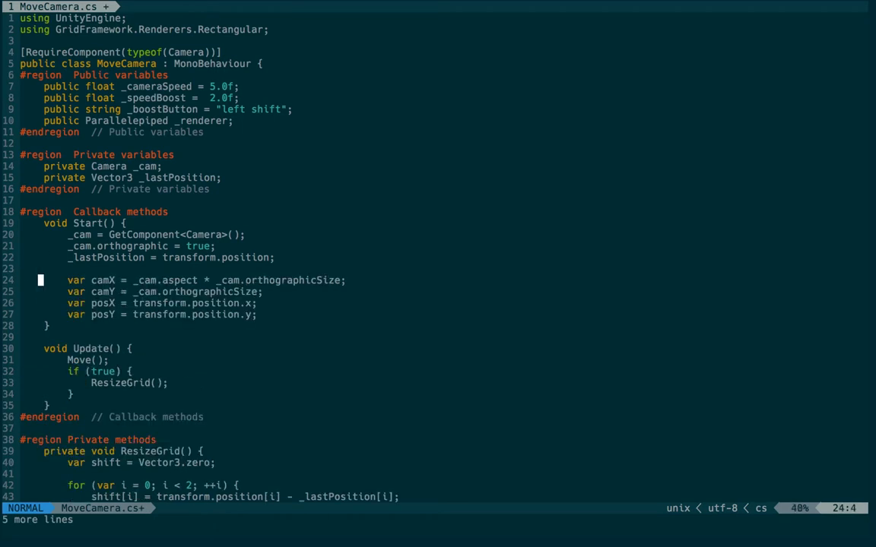
# Paste the camera size and position lines into Start as camX, camY, posX and posY.
pyautogui.press('V')
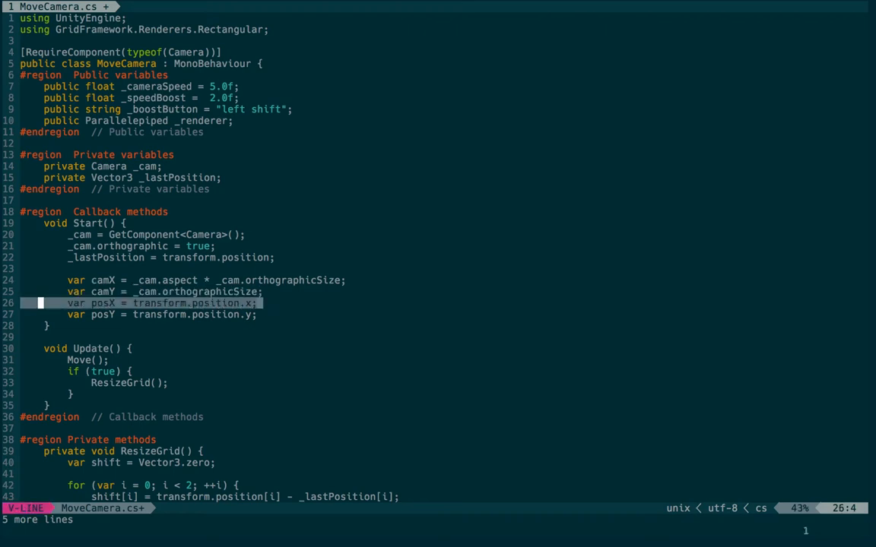
pyautogui.press('Escape')
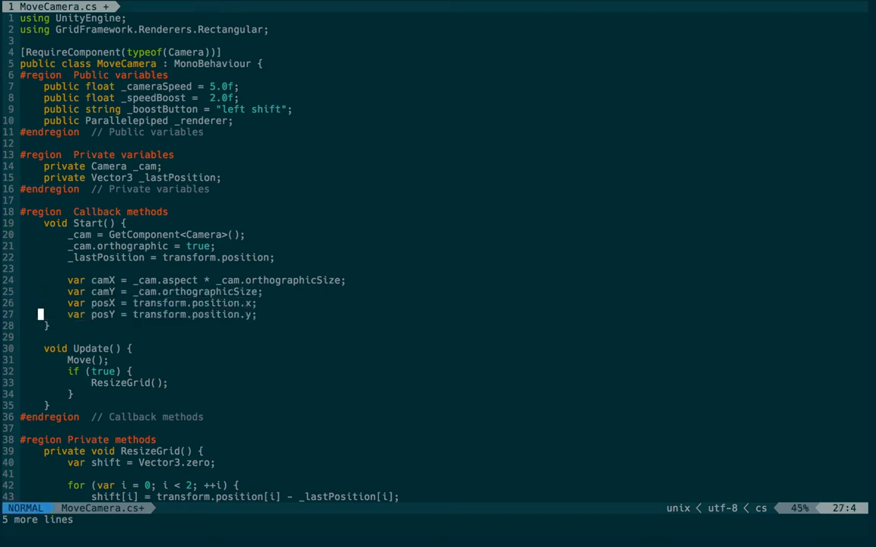
pyautogui.press('o')
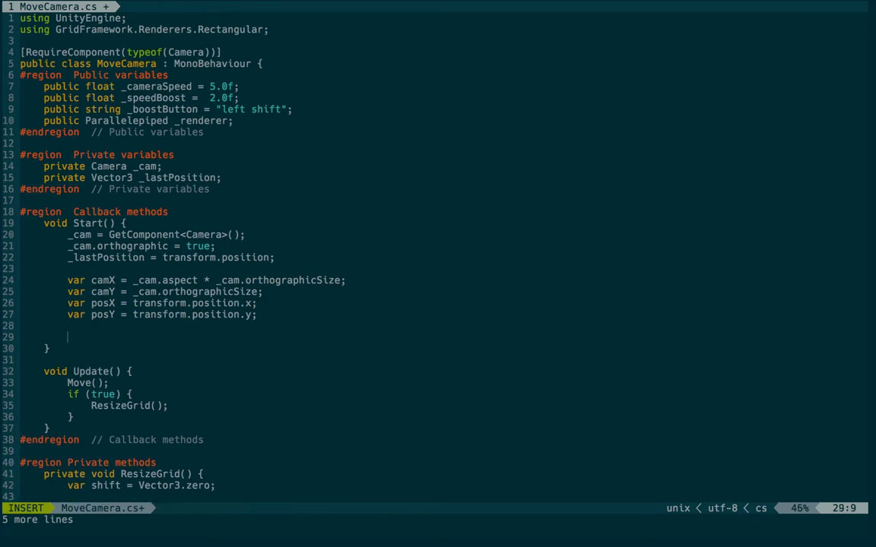
# Set _renderer.From = new Vector3(posX - camX, posY - camY, 0) at the end of Start.
pyautogui.write('_renderer.')
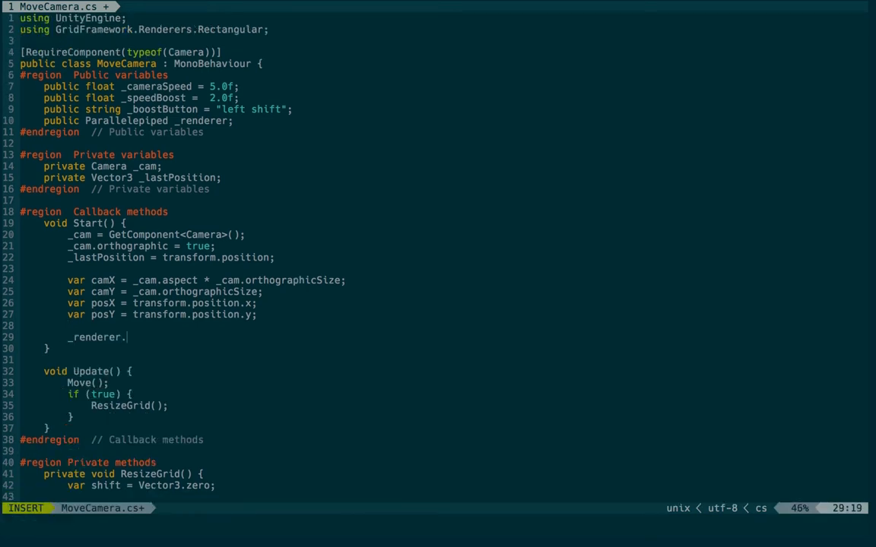
pyautogui.write('From =')
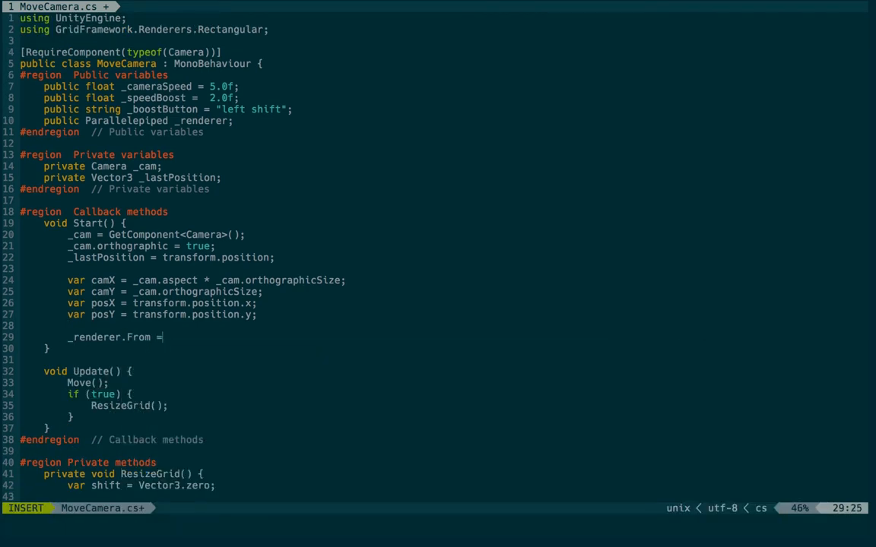
pyautogui.write('v')
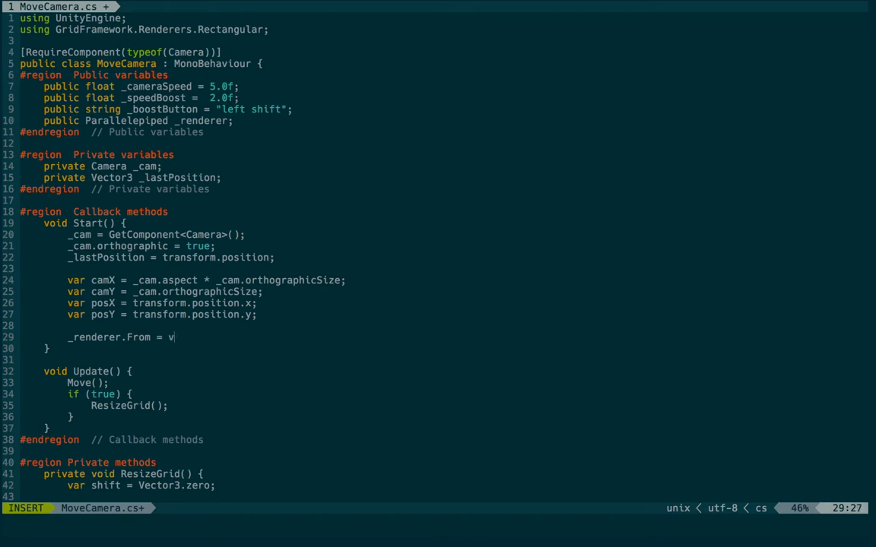
pyautogui.write('new Vector3')
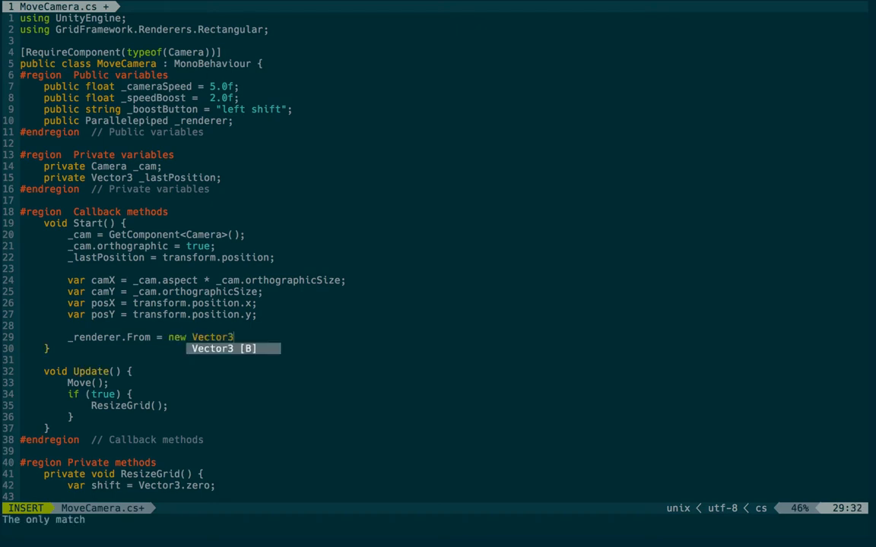
pyautogui.write('(posX')
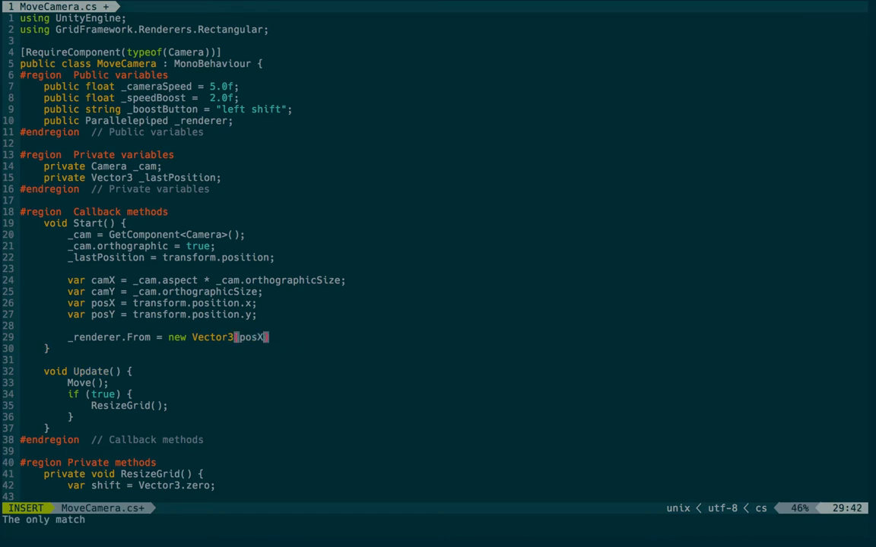
pyautogui.write('-')
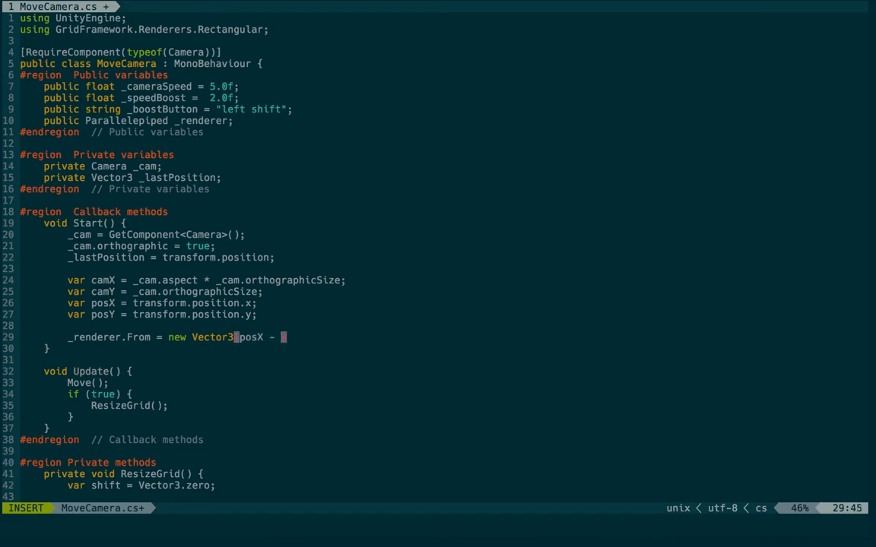
pyautogui.write('c')
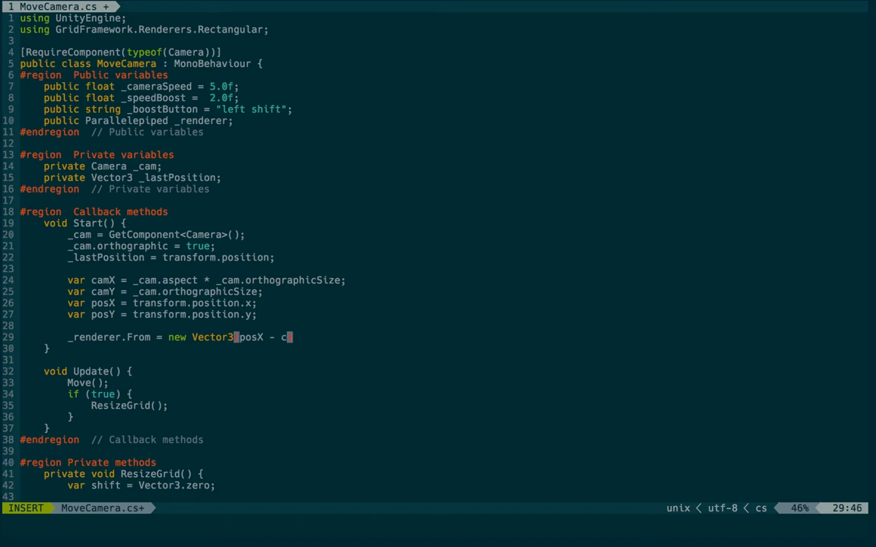
pyautogui.write('amX,')
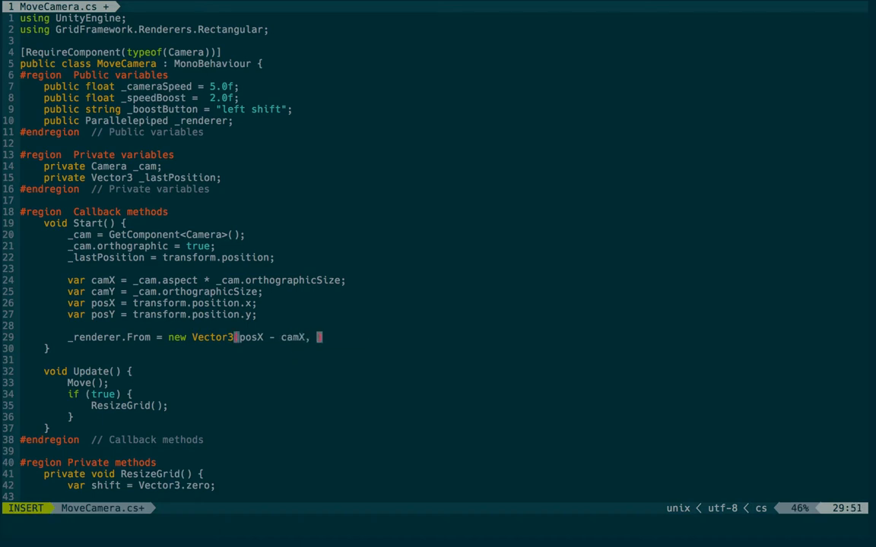
pyautogui.write('posY -')
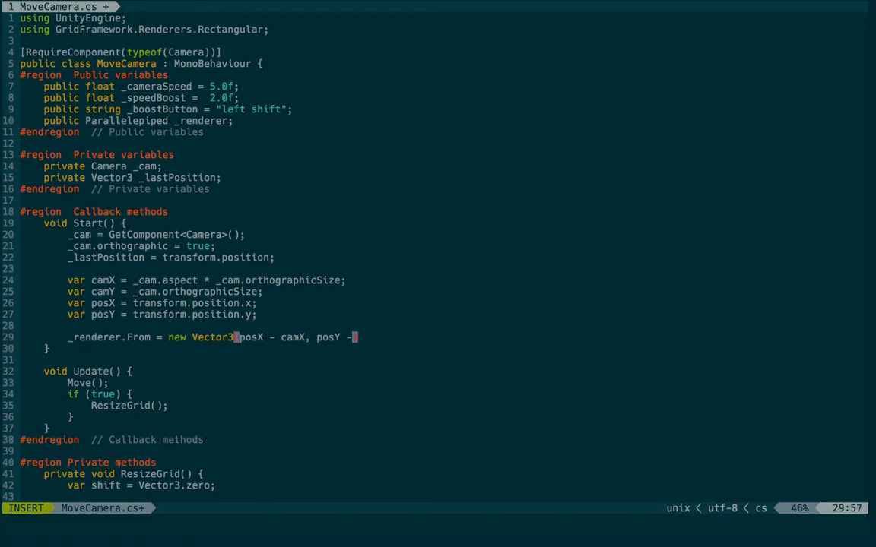
pyautogui.write('camY')
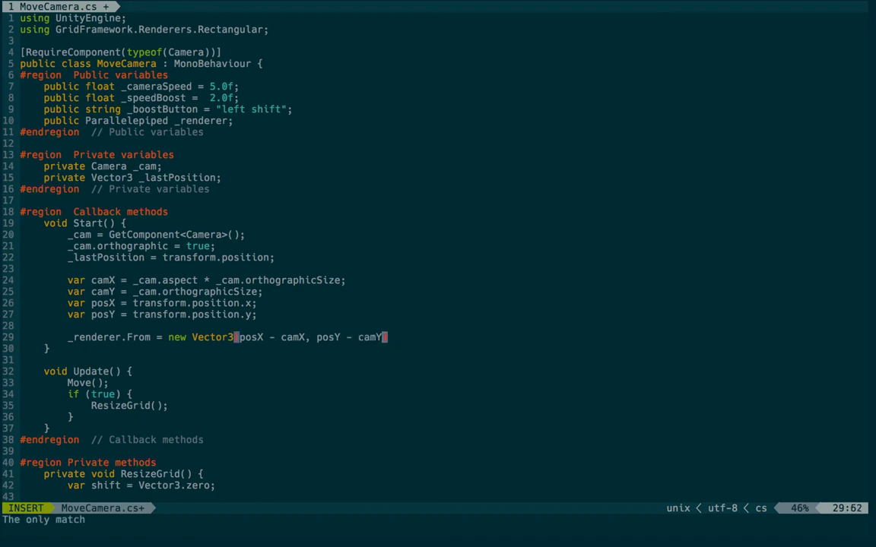
pyautogui.write(', 0')
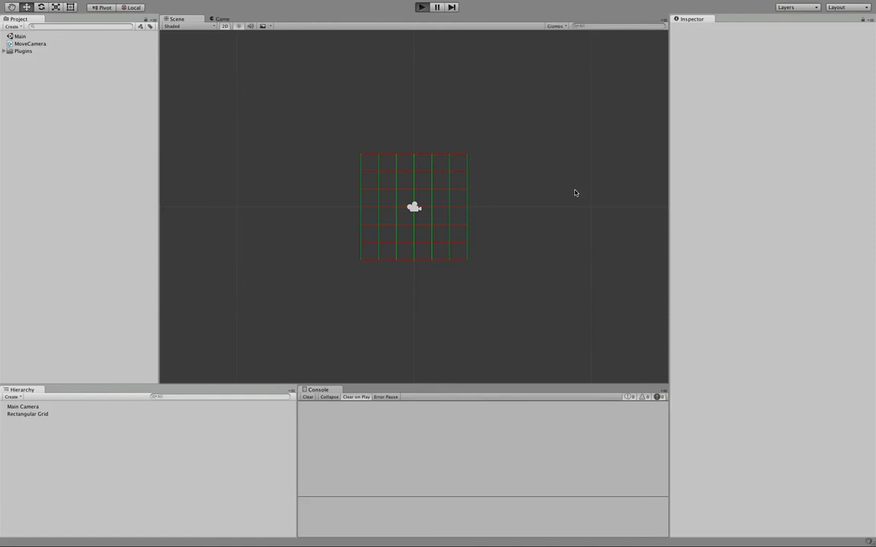
pyautogui.moveTo(572, 188)
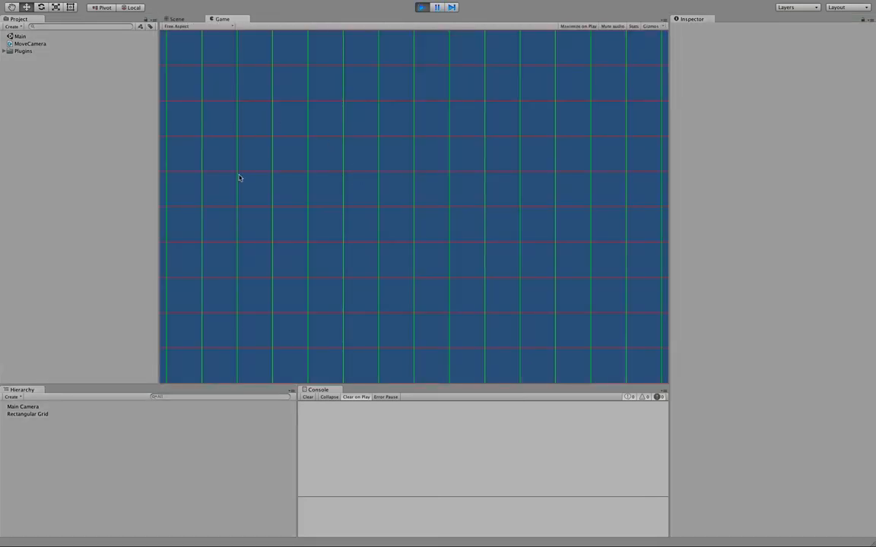
# While playing, drag the Main Camera in the Scene view, check the Game view, then stop.
pyautogui.click(177, 20)
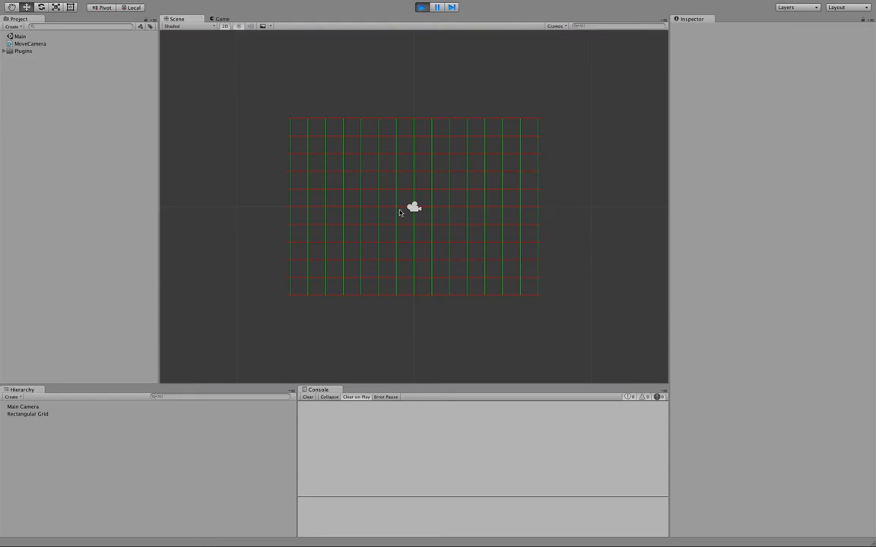
pyautogui.click(23, 408)
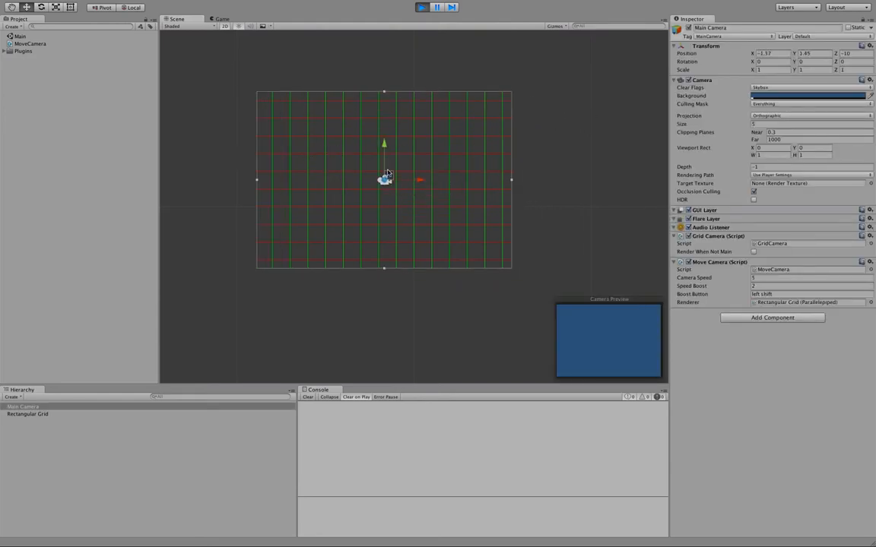
pyautogui.moveTo(383, 179); pyautogui.dragTo(471, 176)
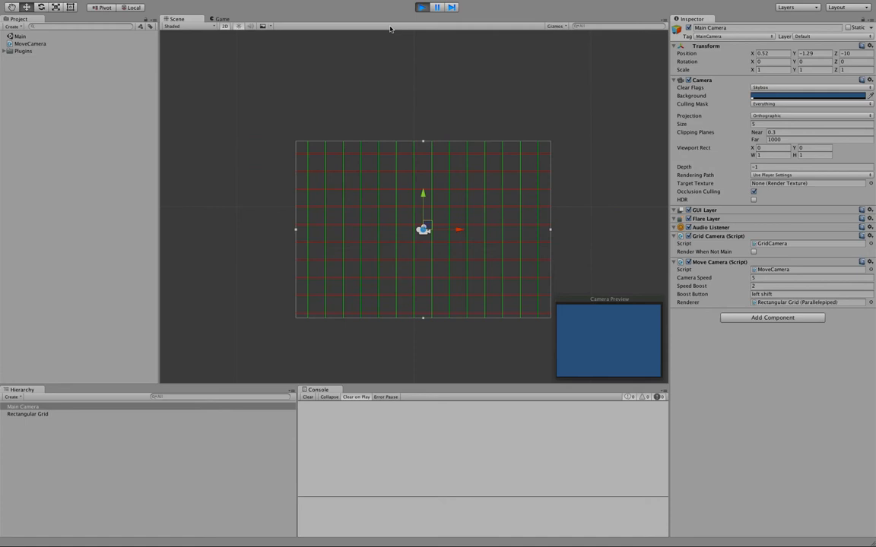
pyautogui.click(222, 18)
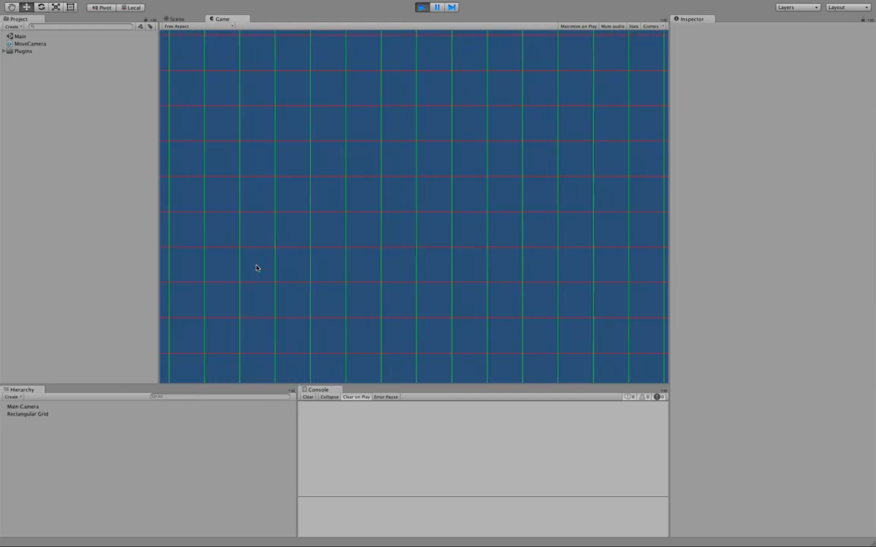
pyautogui.click(181, 18)
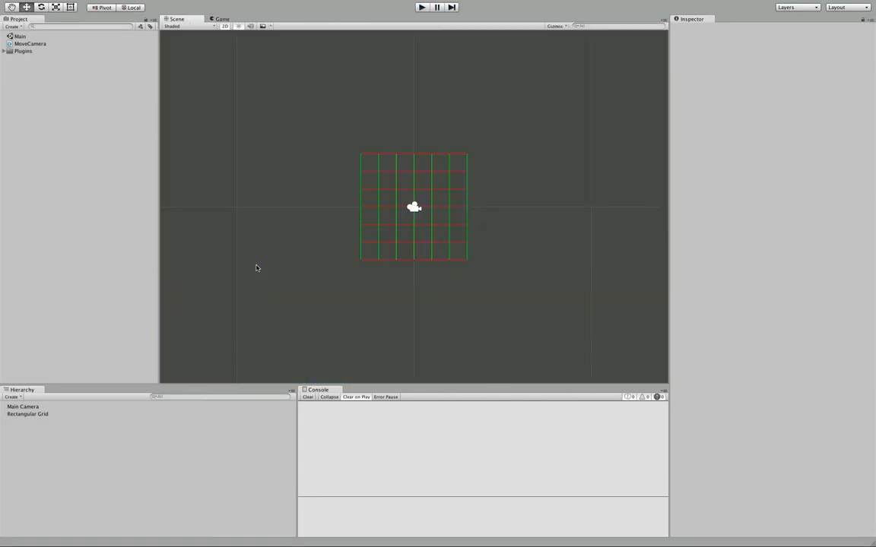
pyautogui.moveTo(264, 268)
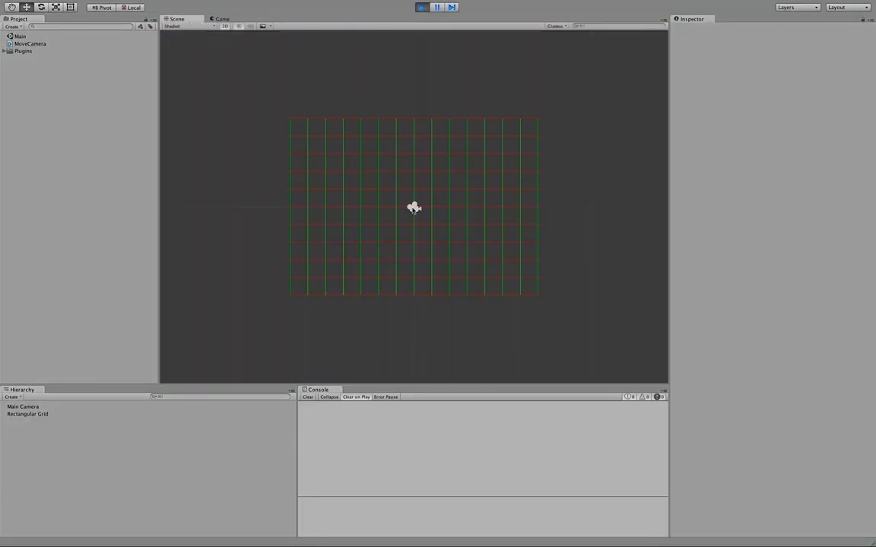
# Select the Main Camera during Play to inspect its Move Camera script component.
pyautogui.click(23, 407)
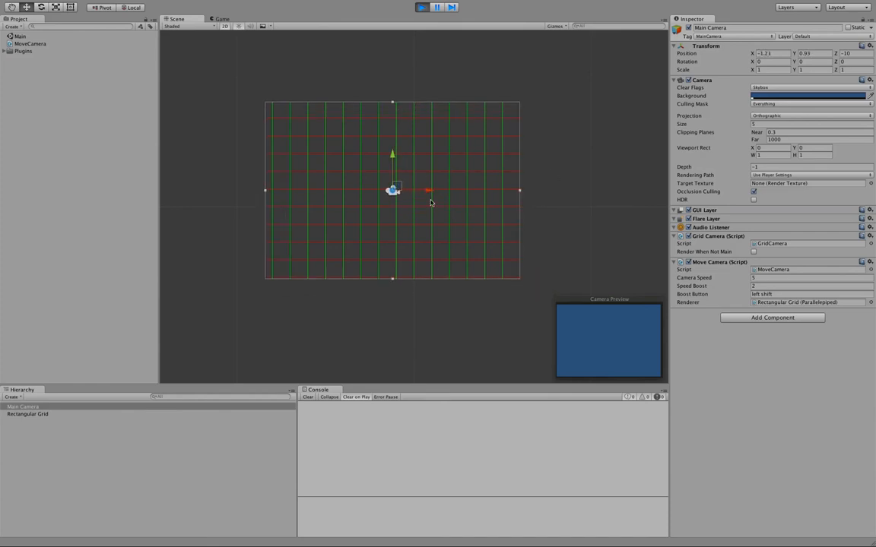
pyautogui.moveTo(417, 128)
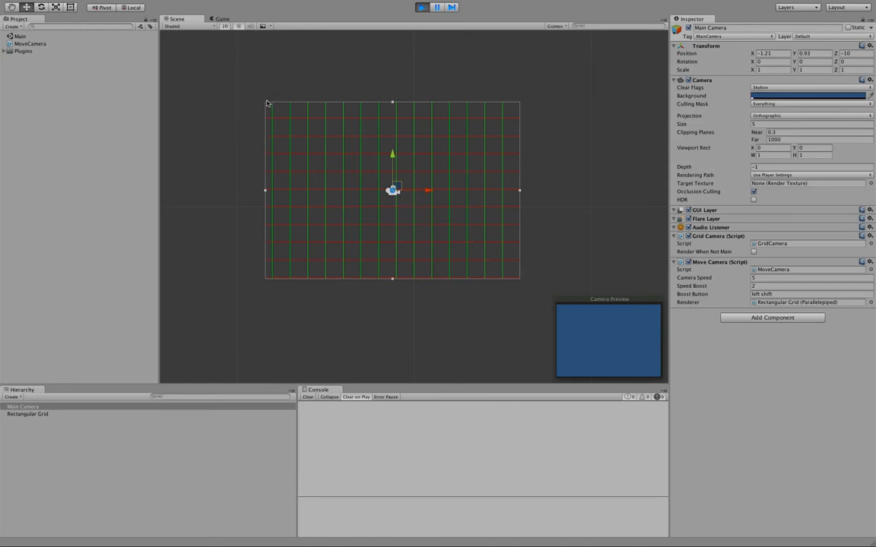
pyautogui.moveTo(268, 109)
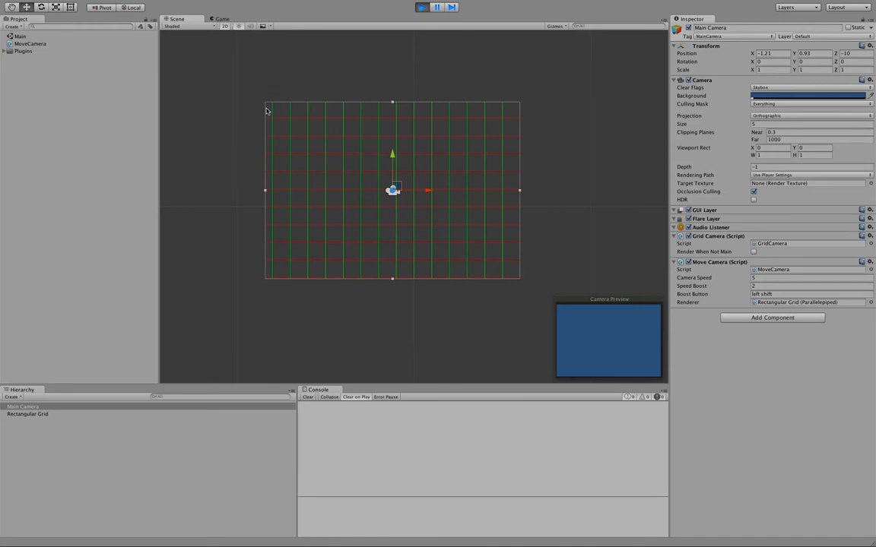
pyautogui.moveTo(252, 103)
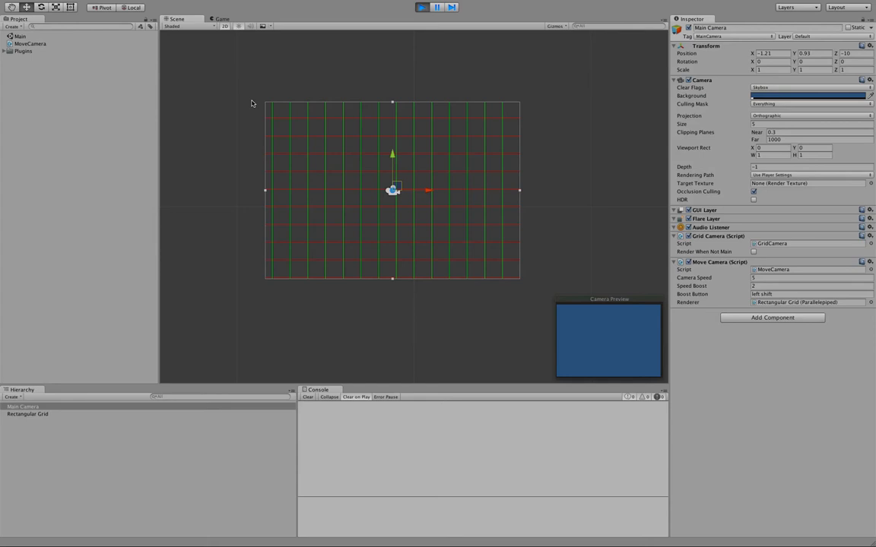
pyautogui.moveTo(532, 134)
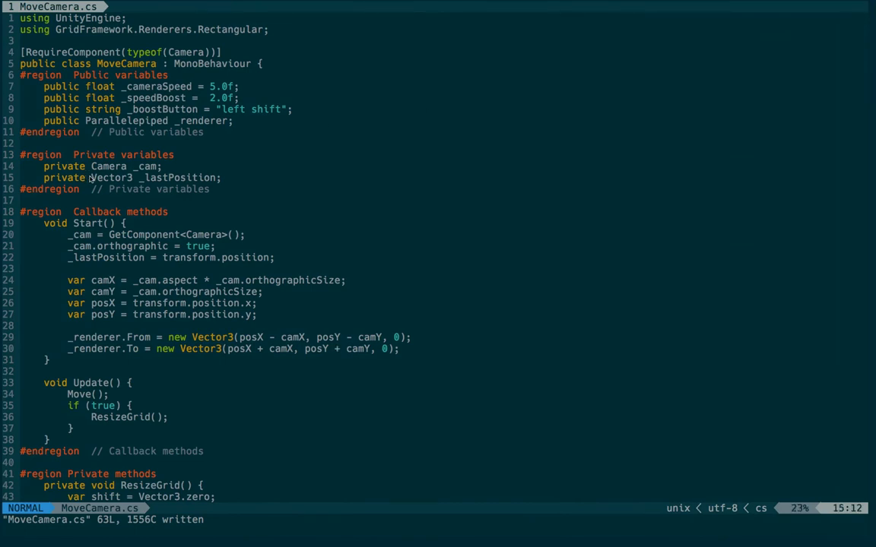
# Declare private const float _buffer = 2f and add _buffer to camX and camY in Start, then save.
pyautogui.write('pi')
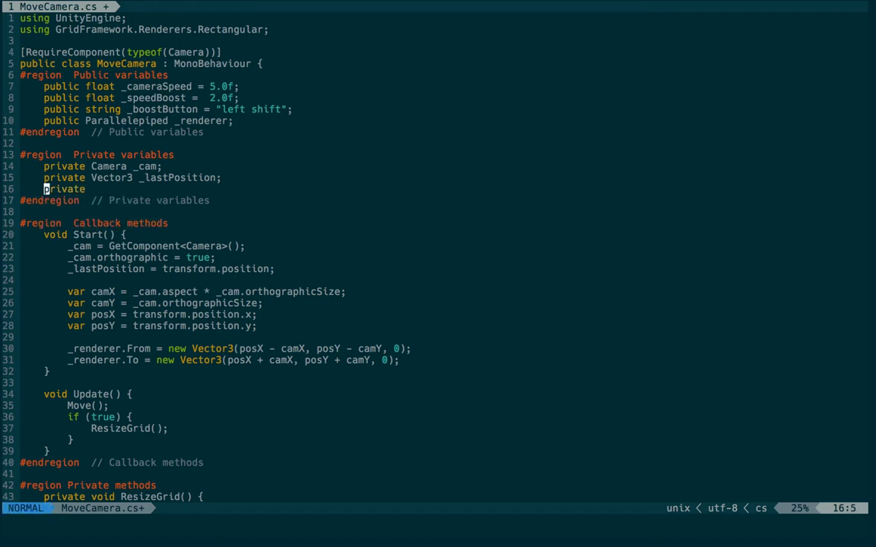
pyautogui.write('const')
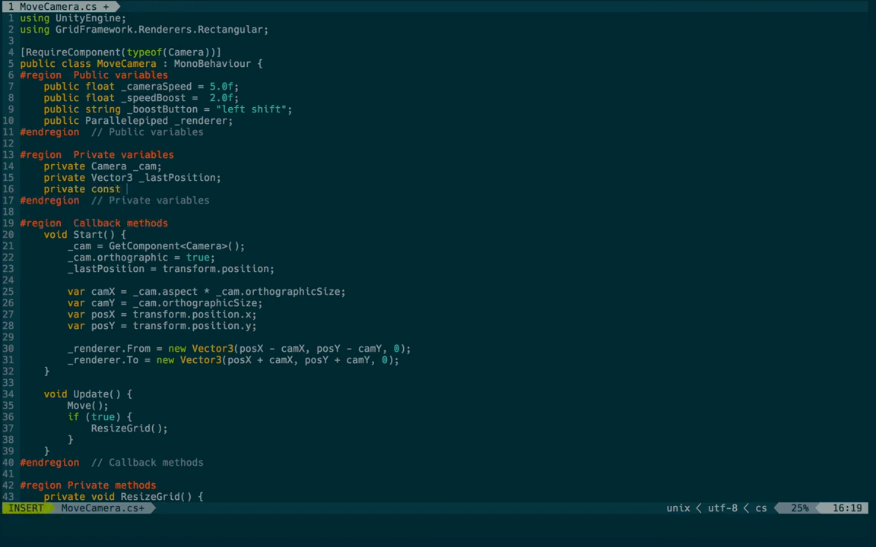
pyautogui.write('float')
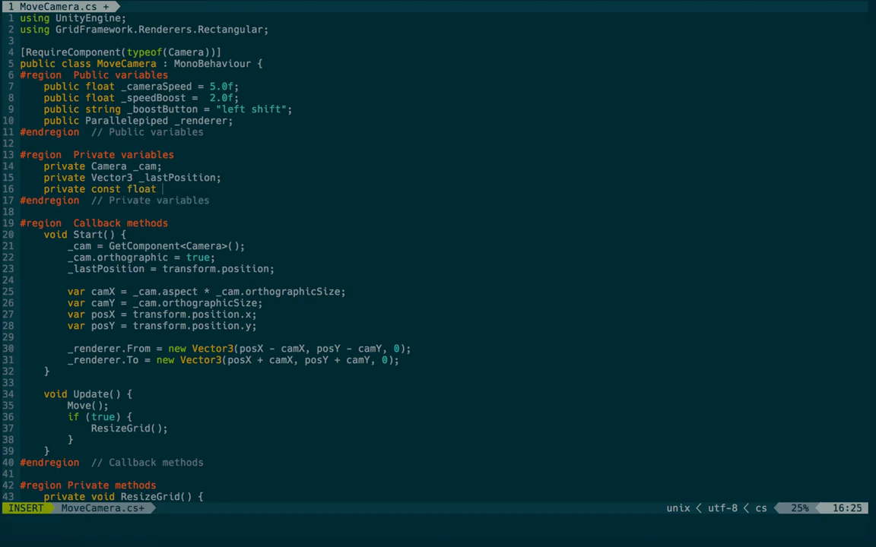
pyautogui.write('_buffer')
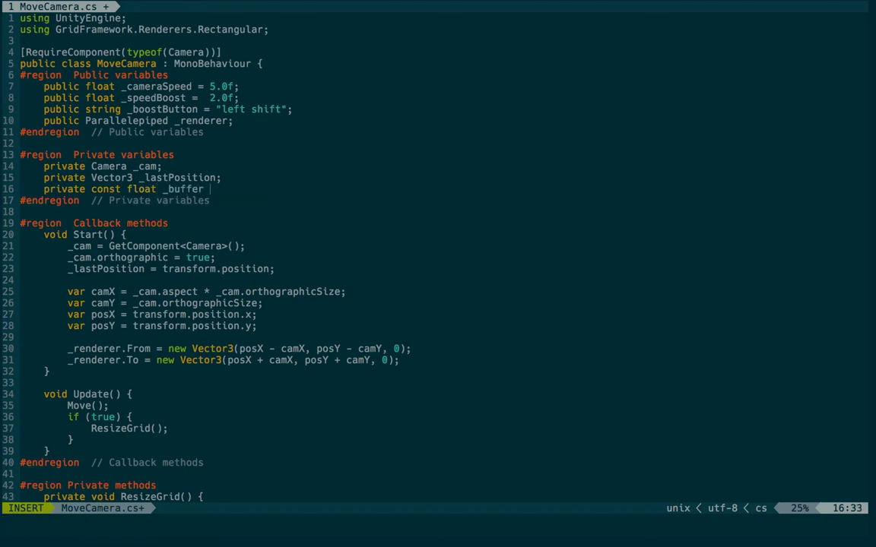
pyautogui.write('= 2.f')
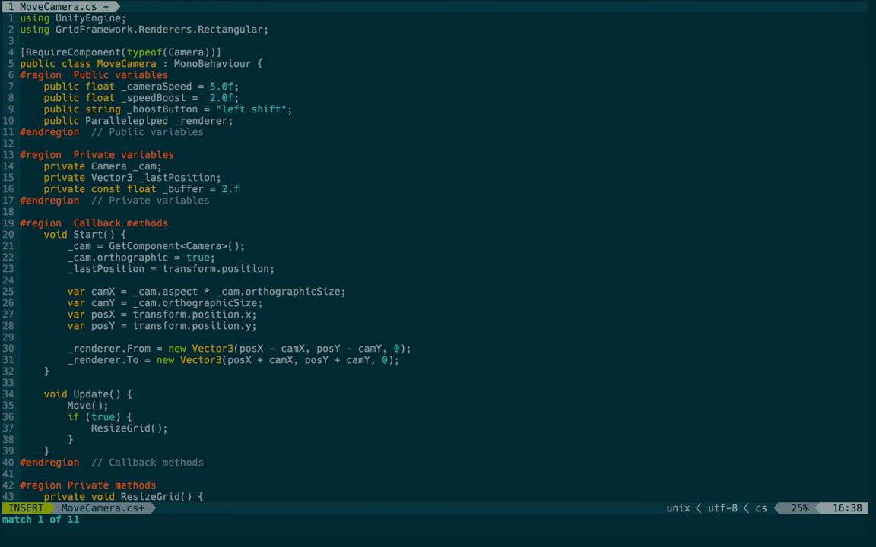
pyautogui.press('Escape')
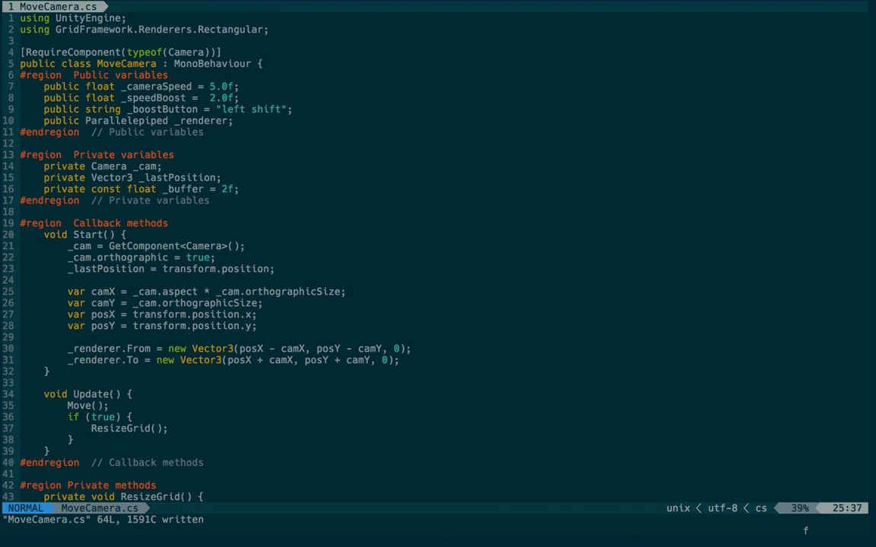
pyautogui.write('+ _buffer')
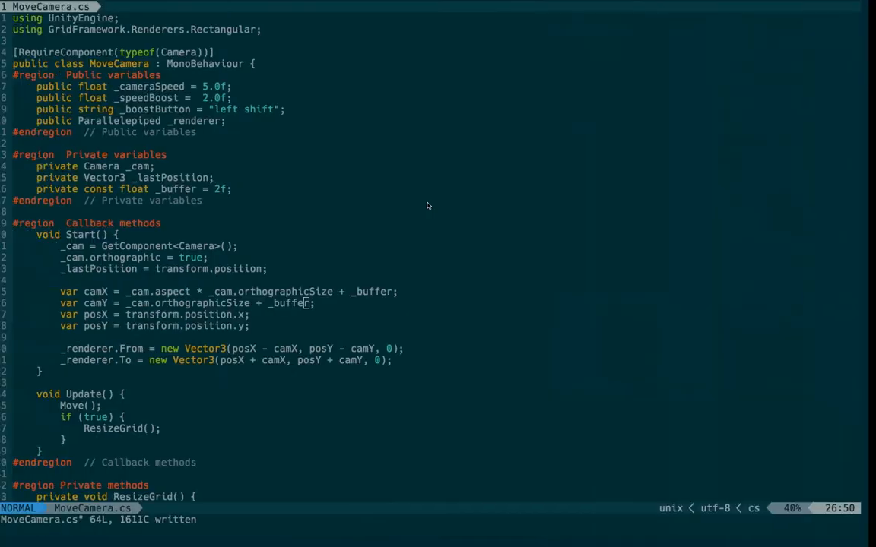
# In Update, compute var beyondX = Mathf.Abs(transform.position.x - _lastPosition.x) >= _buffer.
pyautogui.scroll(-3)
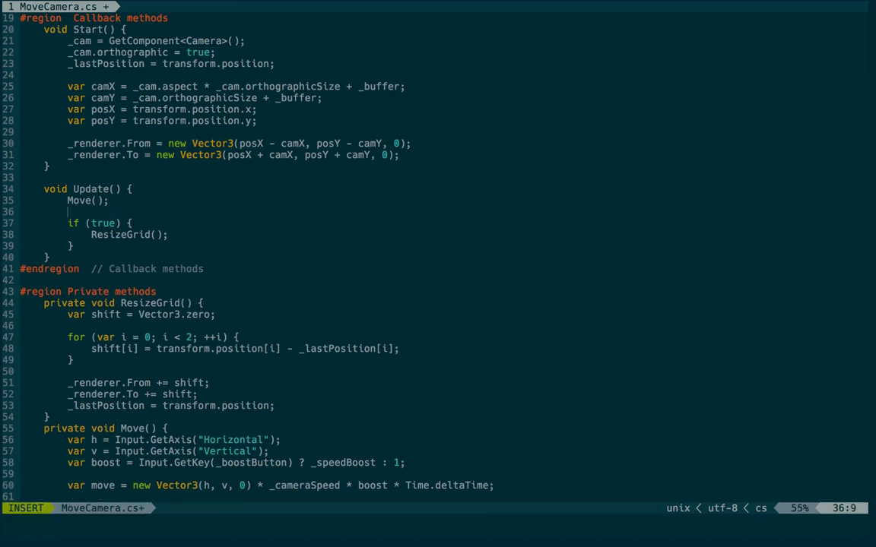
pyautogui.press('Escape')
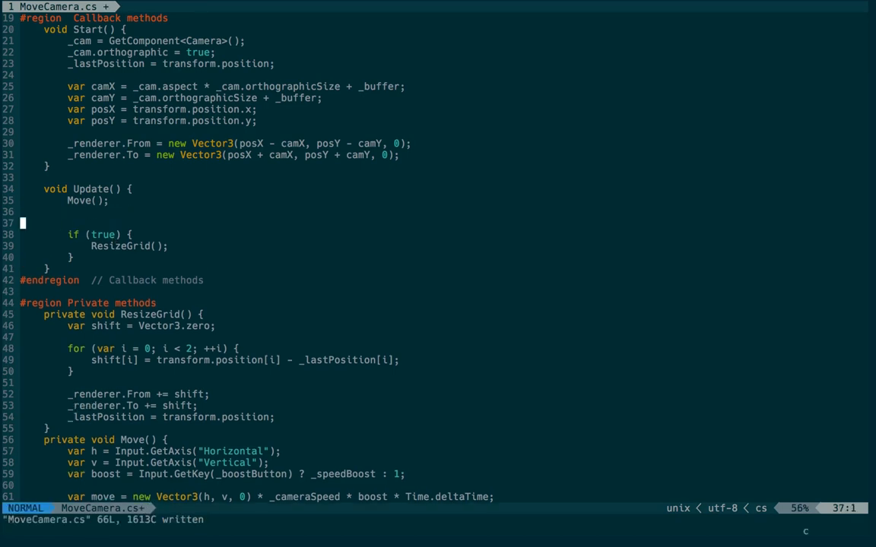
pyautogui.write('var')
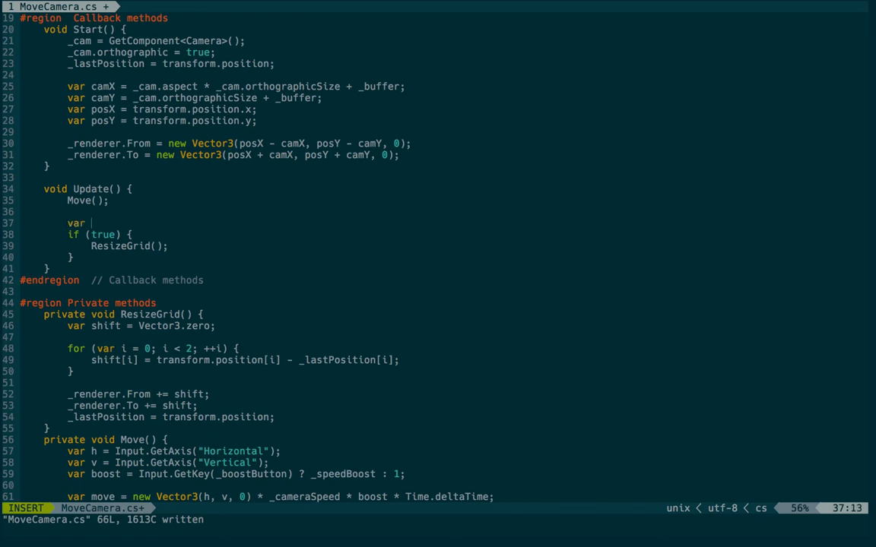
pyautogui.write('beyon')
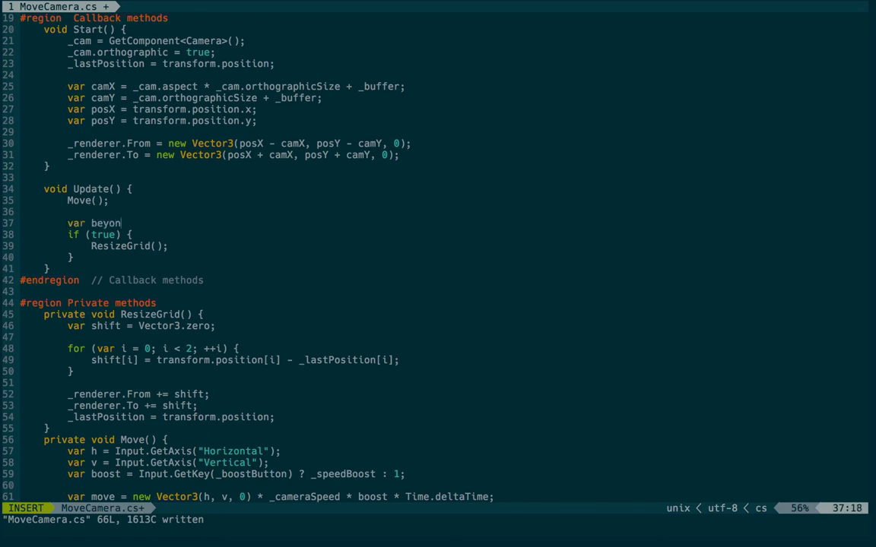
pyautogui.write('dX =')
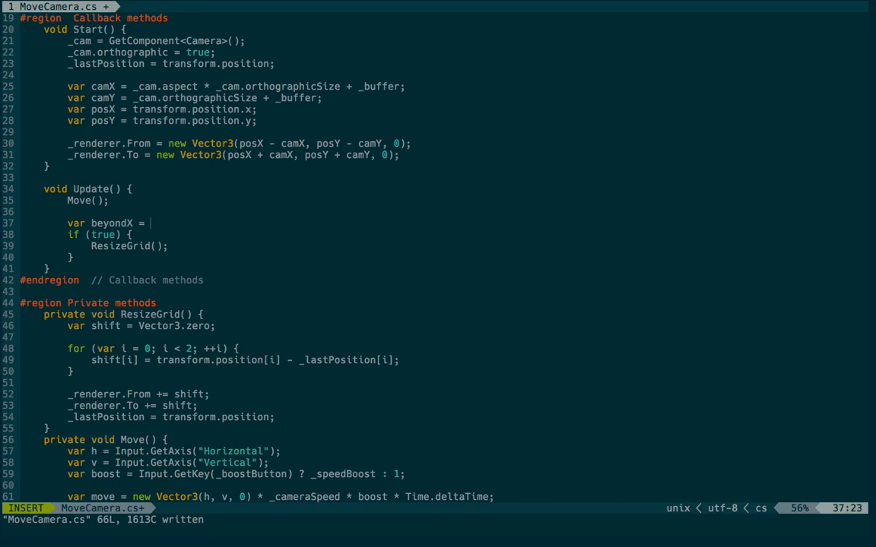
pyautogui.write('Maf')
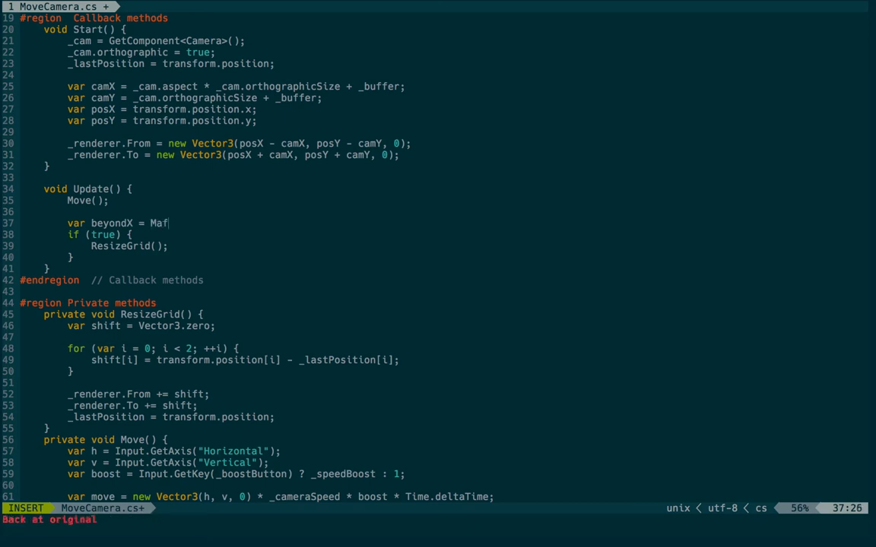
pyautogui.press('BackSpace')
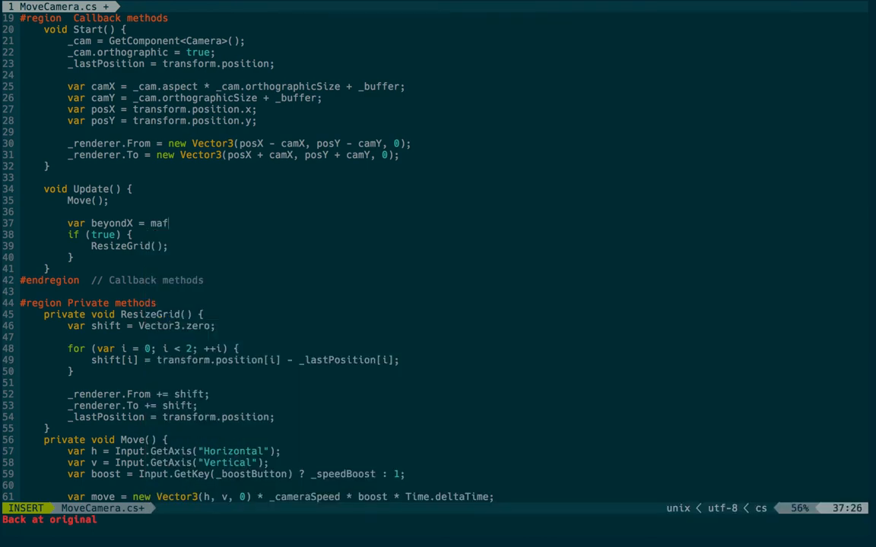
pyautogui.write('hf.Abs(transform.position.x -')
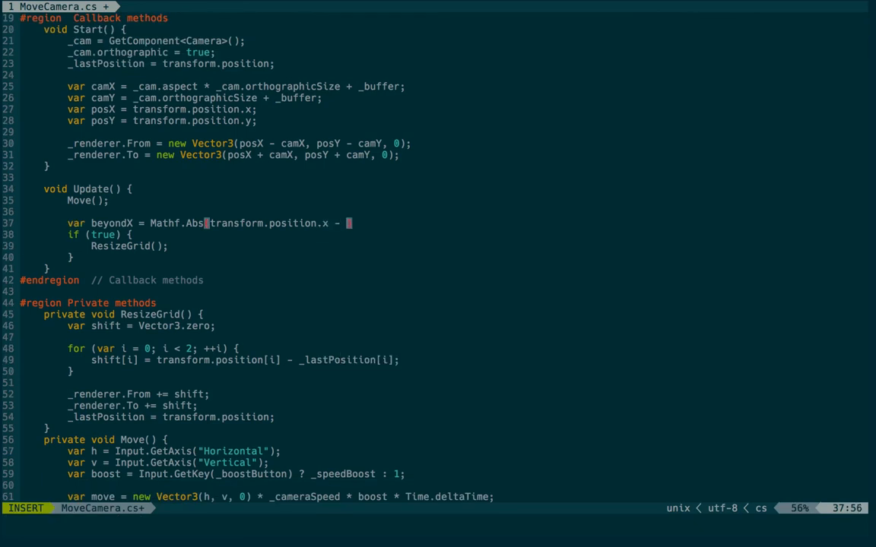
pyautogui.write('_lastPosition.x')
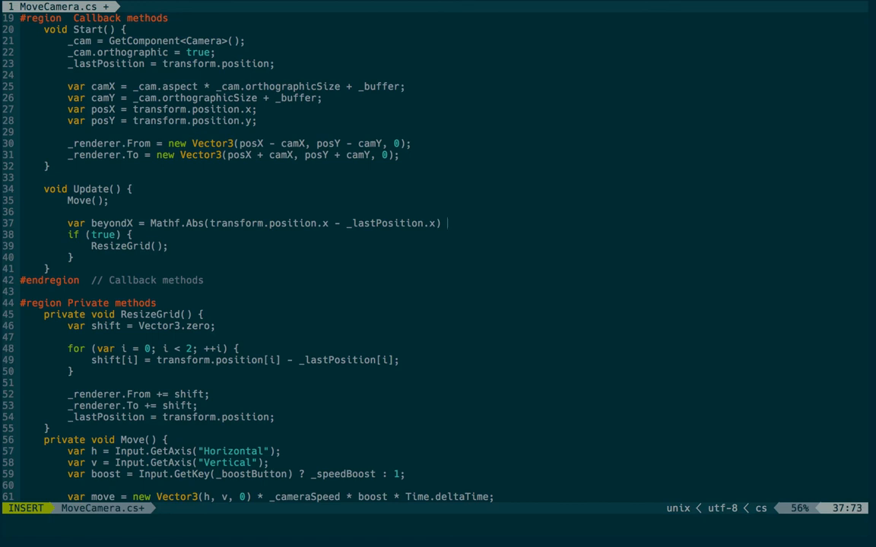
pyautogui.press('Escape')
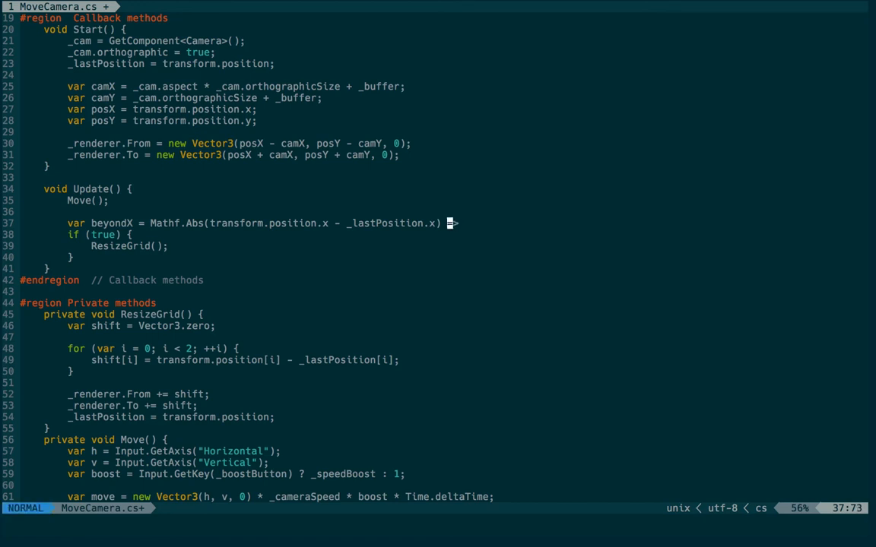
pyautogui.write('>=')
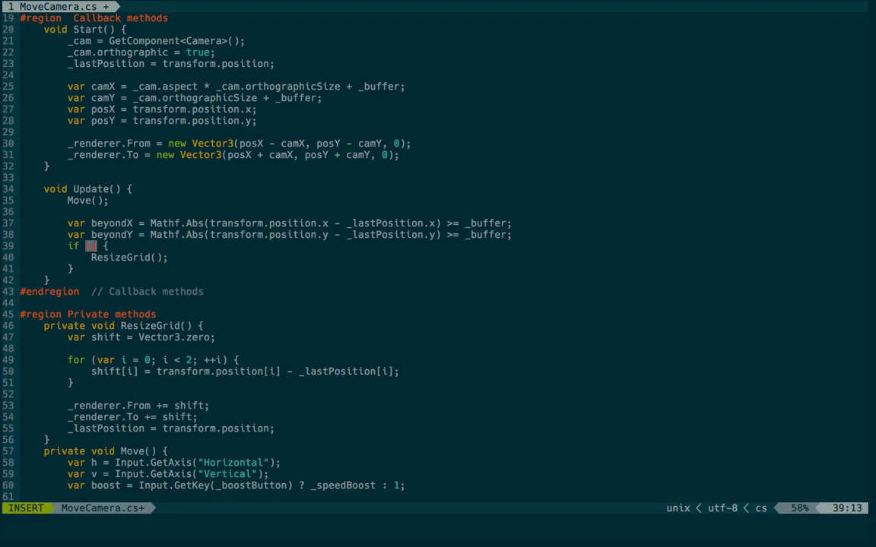
# Add the matching beyondY check and change the ResizeGrid condition to if (beyondX || beyondY).
pyautogui.write('ba')
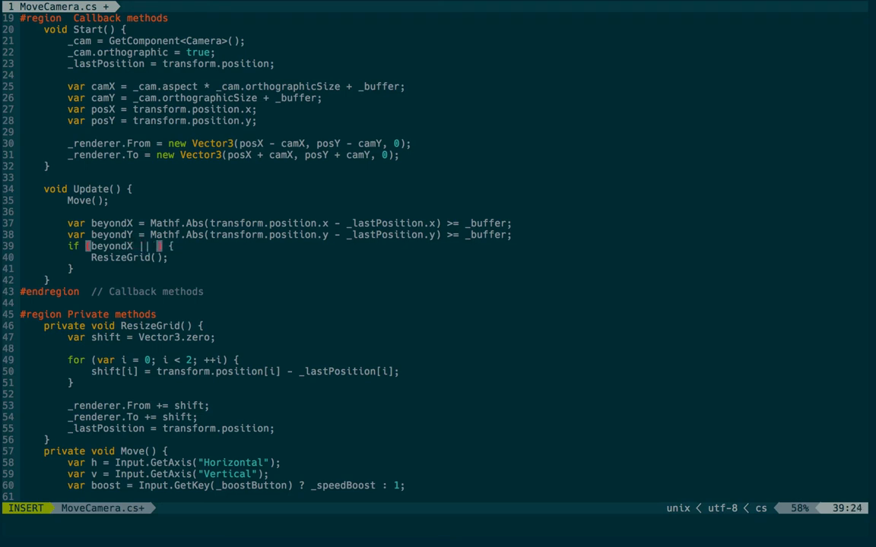
pyautogui.write('beyond')
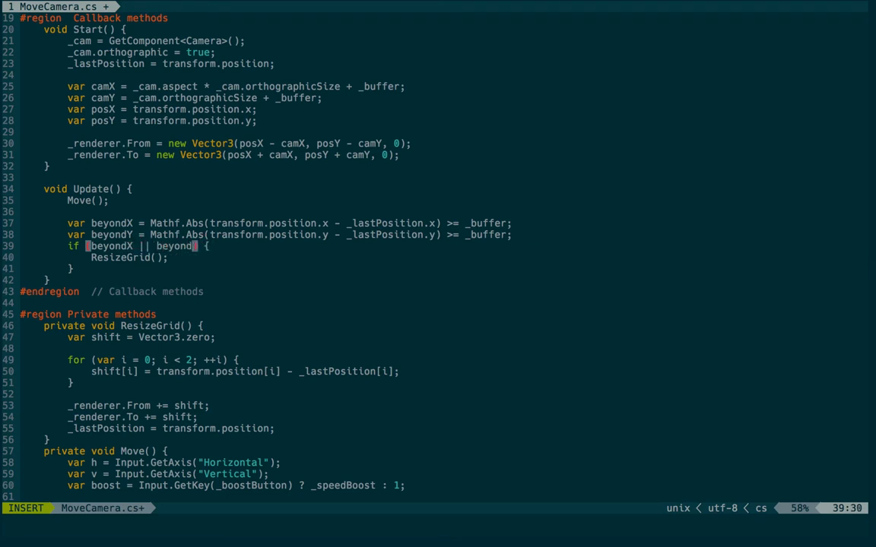
pyautogui.press('Escape')
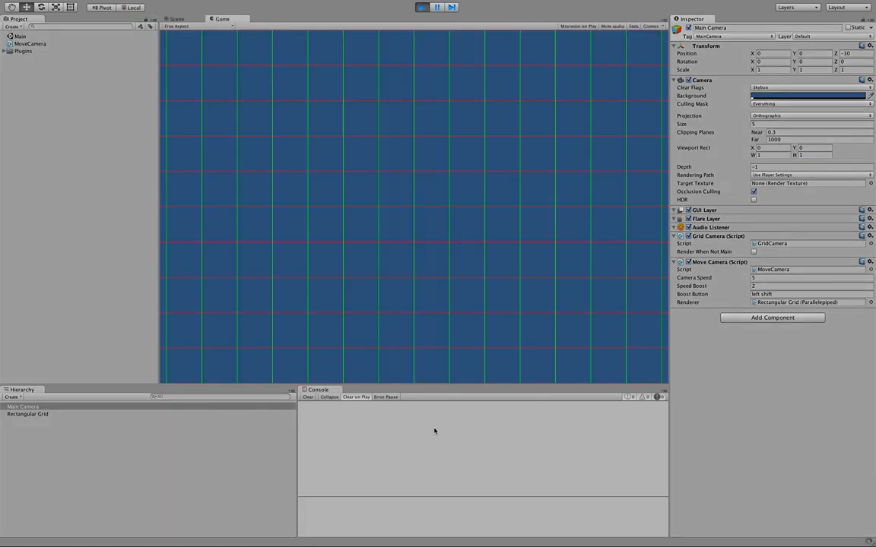
# Nudge the Main Camera slightly in the scene and verify the grid still fills the game view.
pyautogui.click(180, 18)
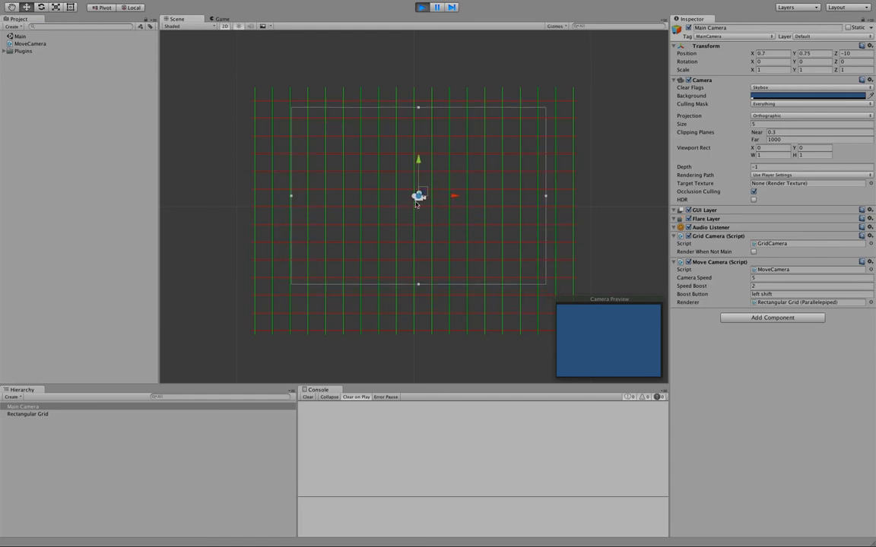
pyautogui.moveTo(418, 196); pyautogui.dragTo(411, 214)
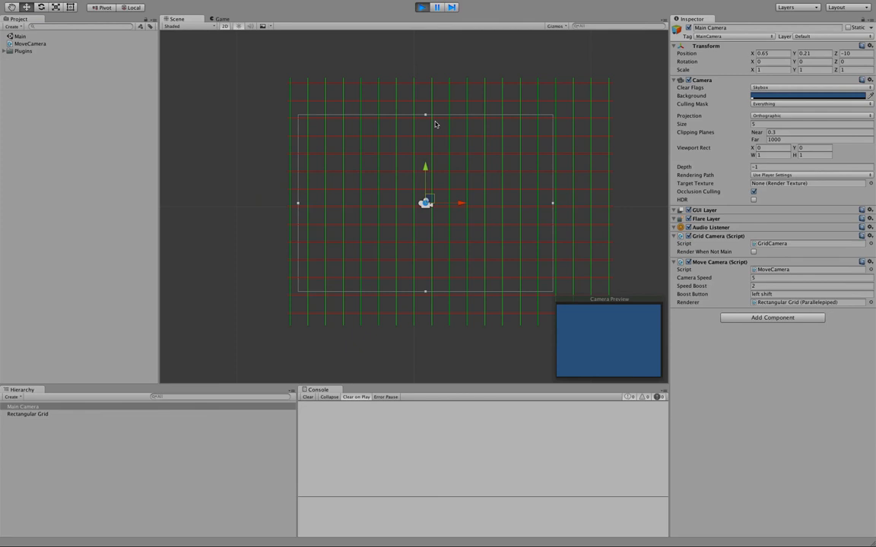
pyautogui.click(222, 18)
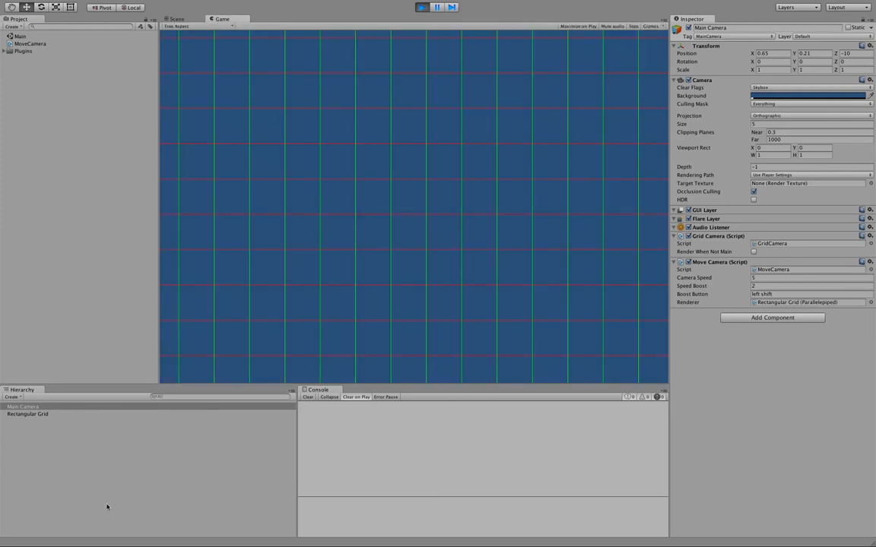